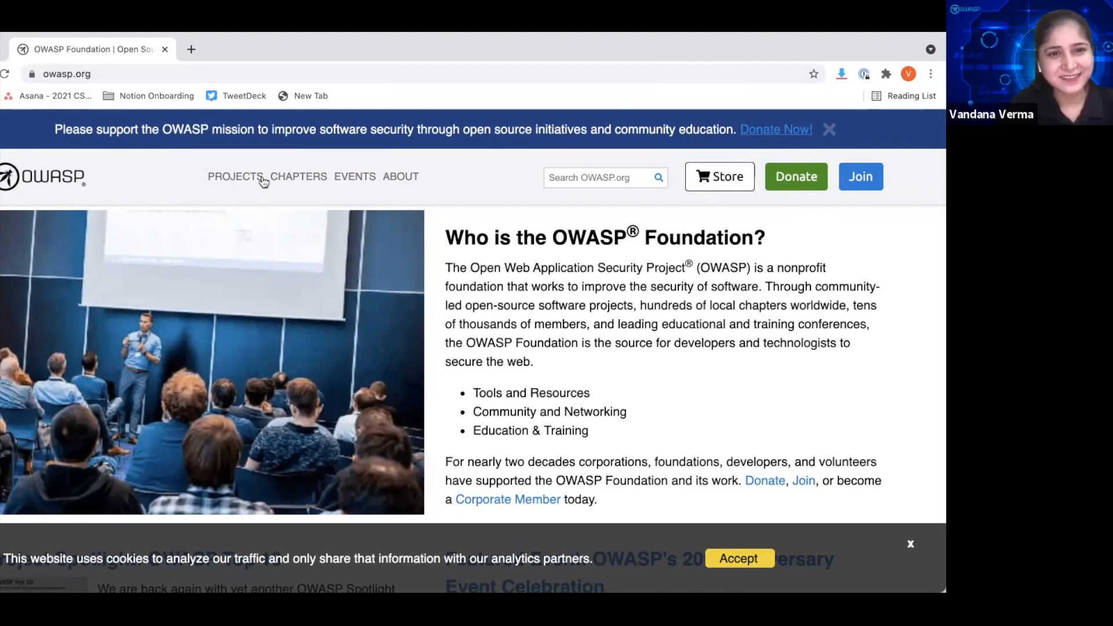
- Browse all OWASP projects and select Application Security Verification Standard under Flagship Projects
click(235, 177)
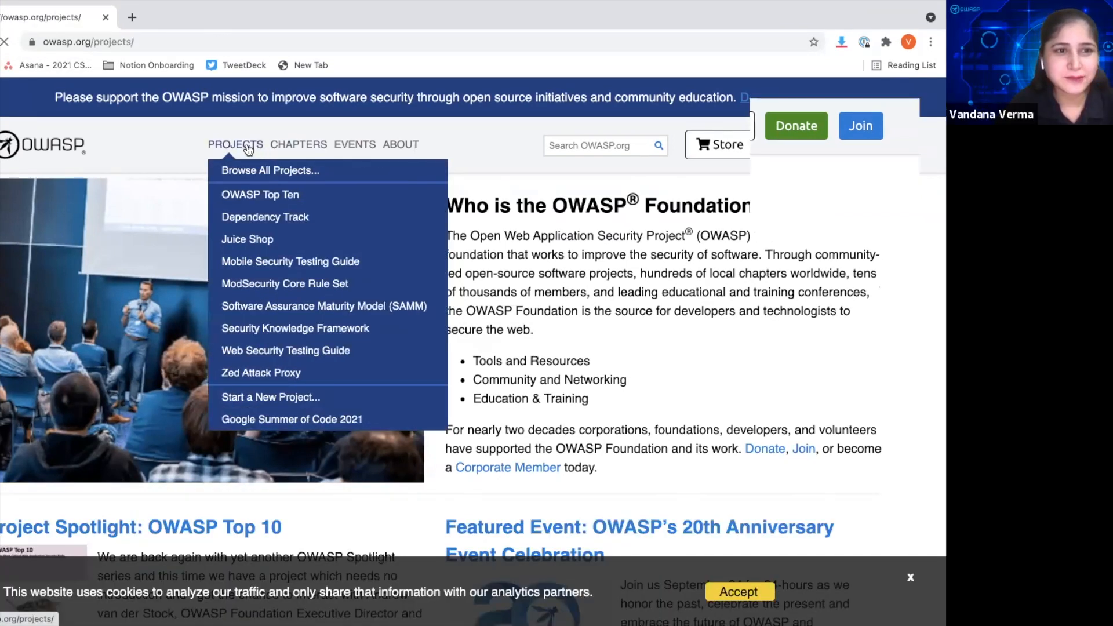
click(269, 170)
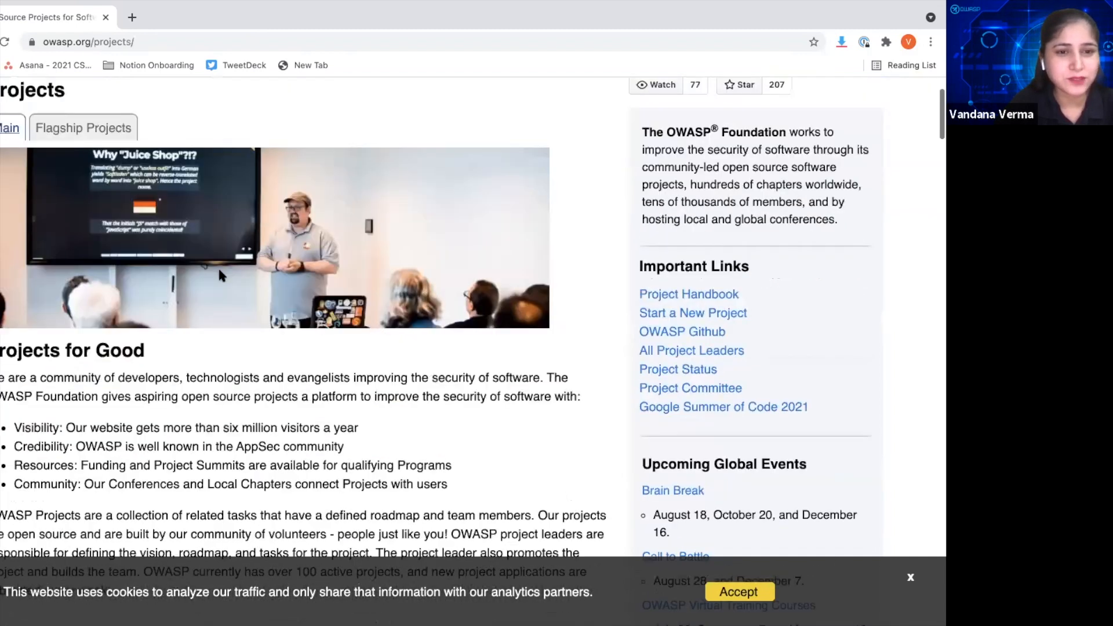
scroll(down, 3)
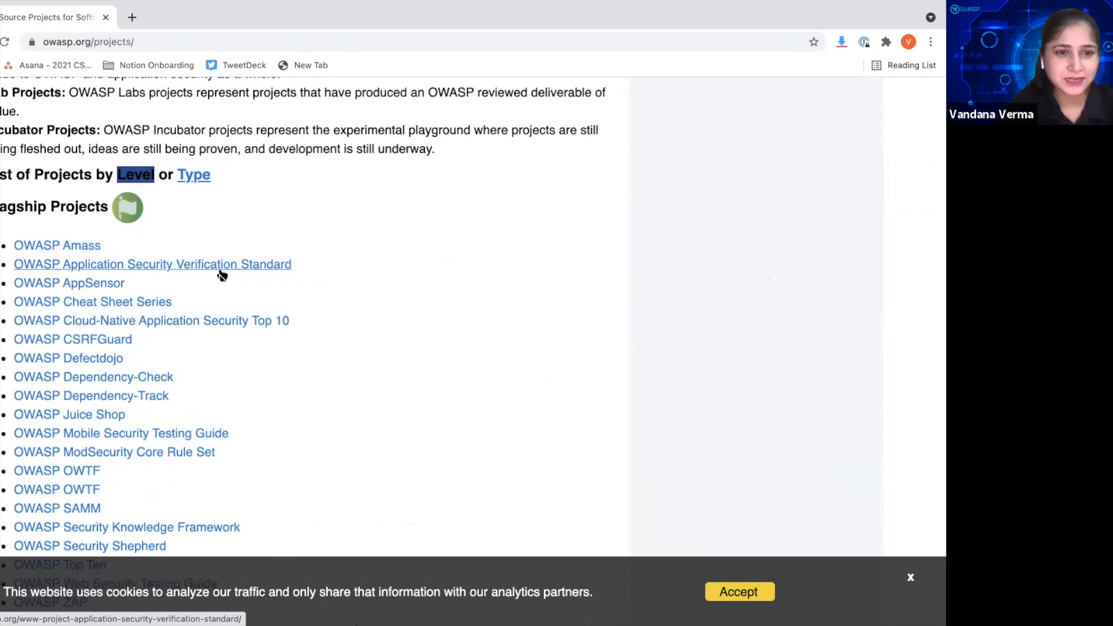
click(152, 265)
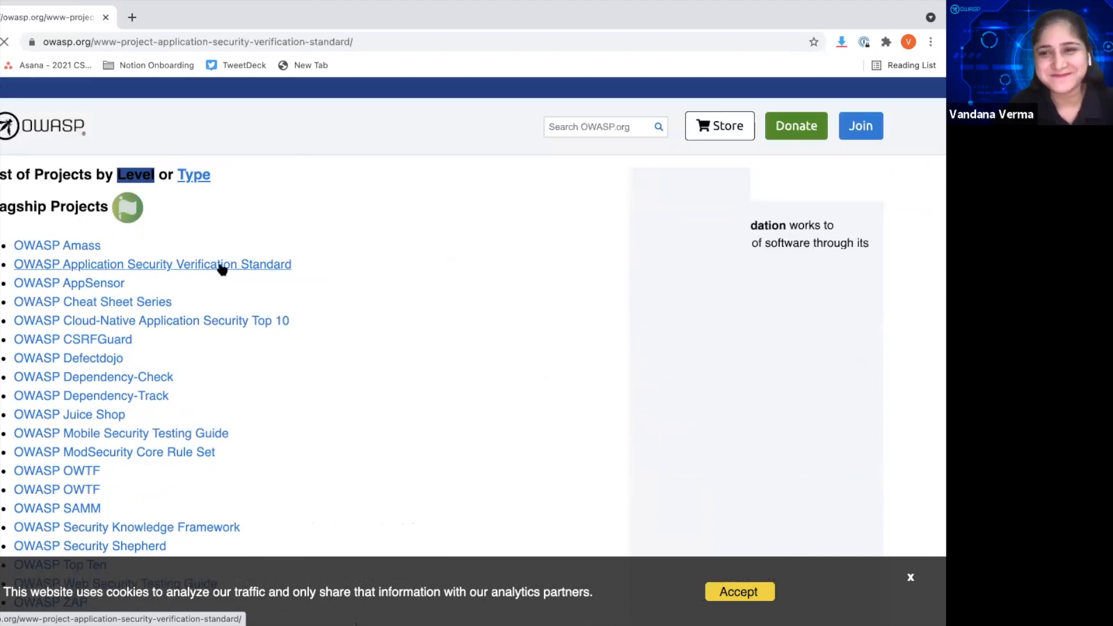
- Read through the ASVS project page and follow the Stable Release 4.0.2 GitHub source link
click(152, 264)
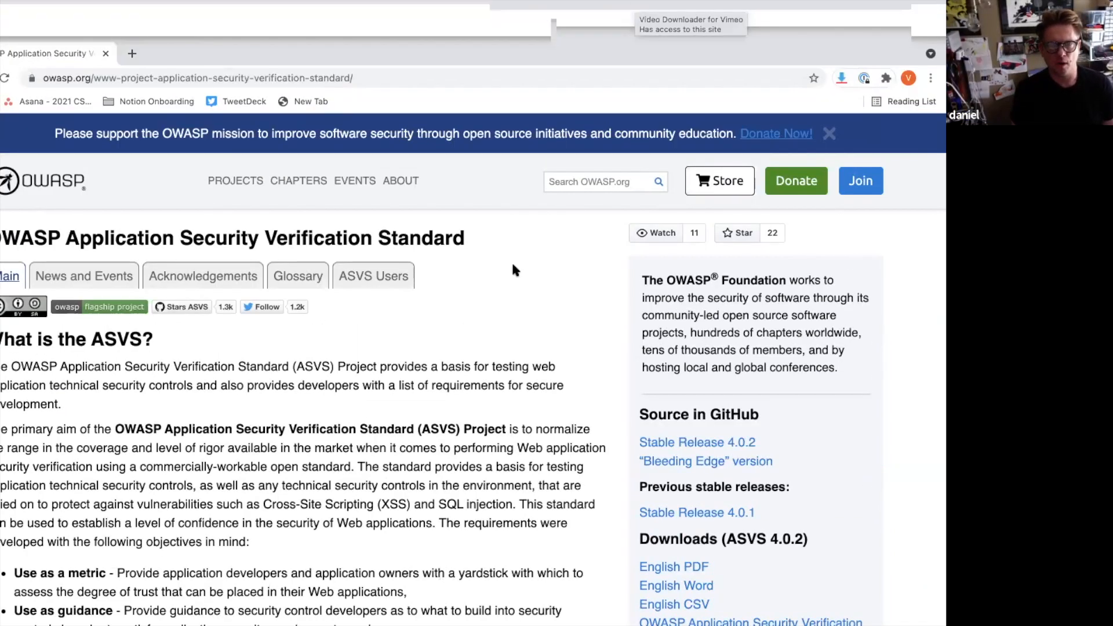
scroll(down, 3)
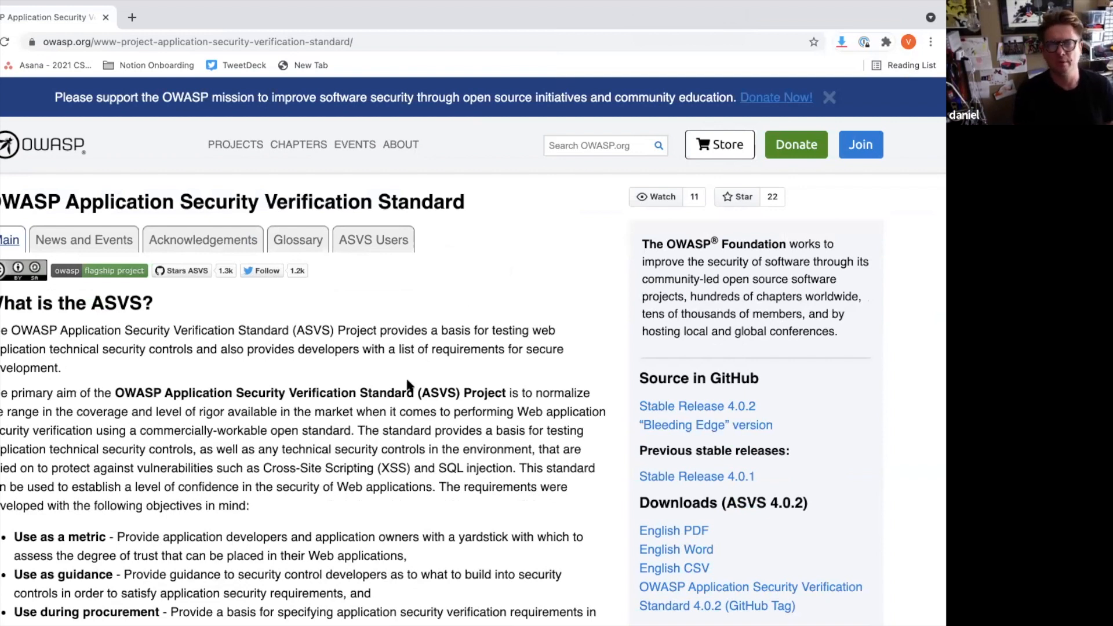
scroll(down, 3)
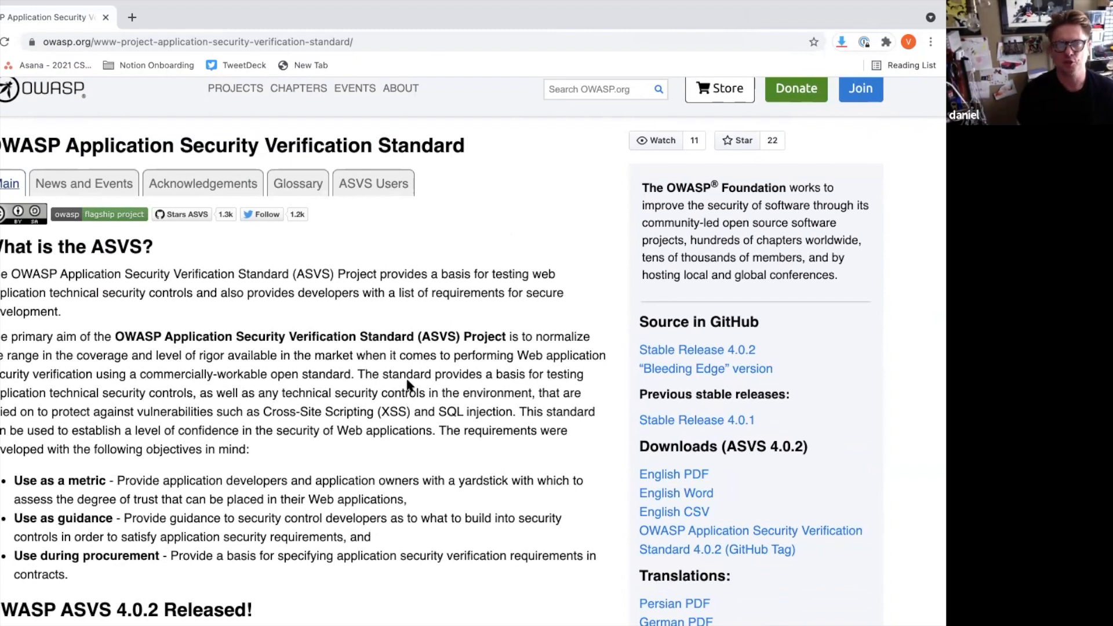
mouse_move(247, 541)
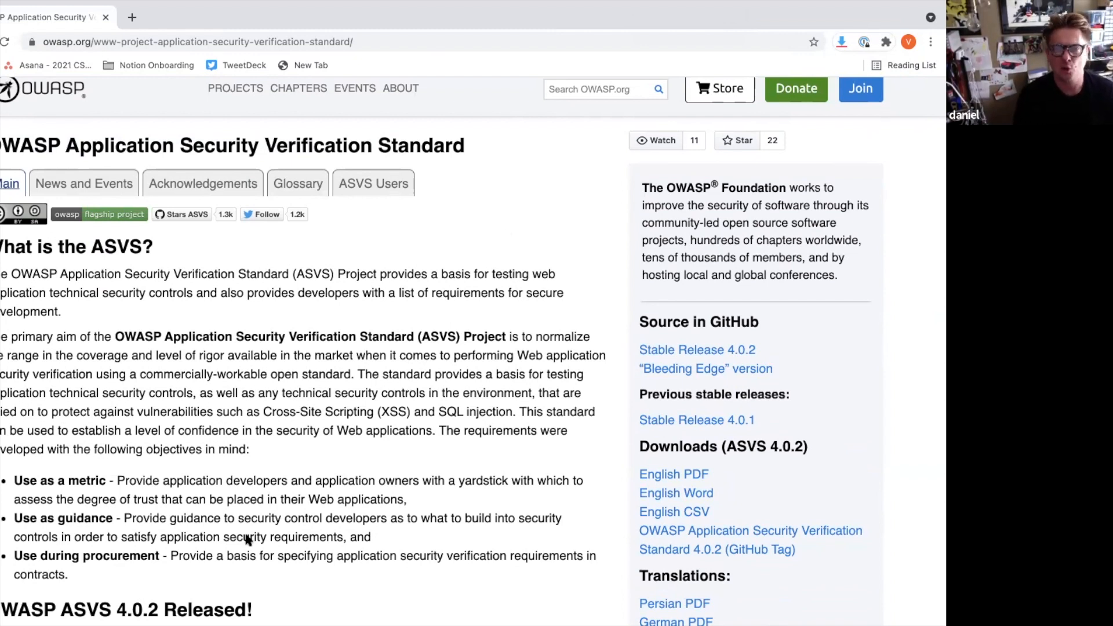
scroll(down, 3)
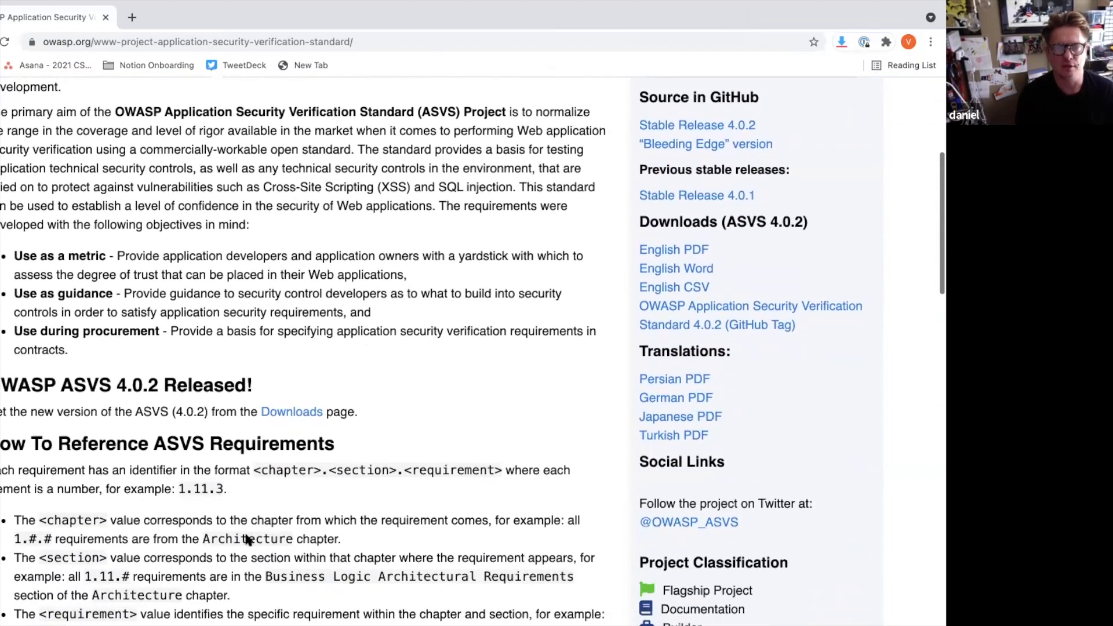
scroll(down, 3)
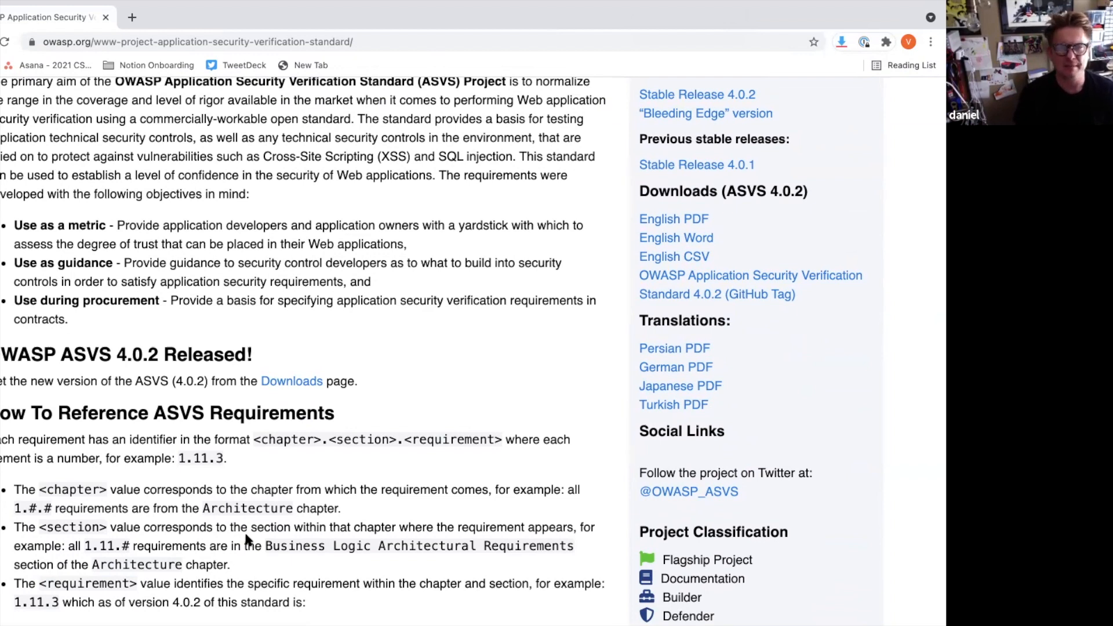
mouse_move(304, 490)
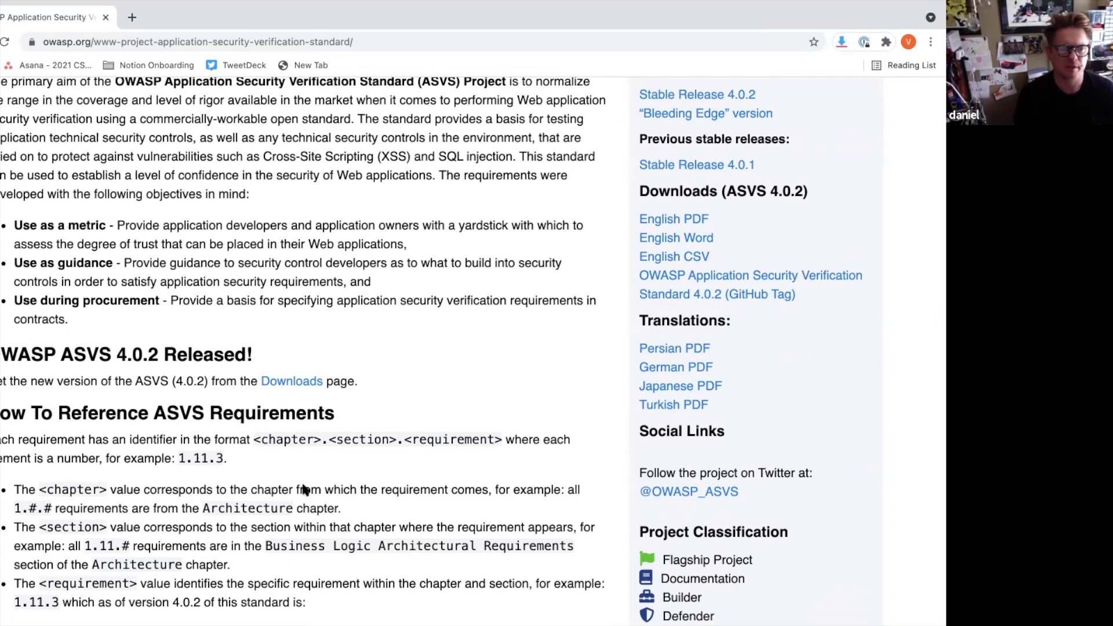
scroll(up, 3)
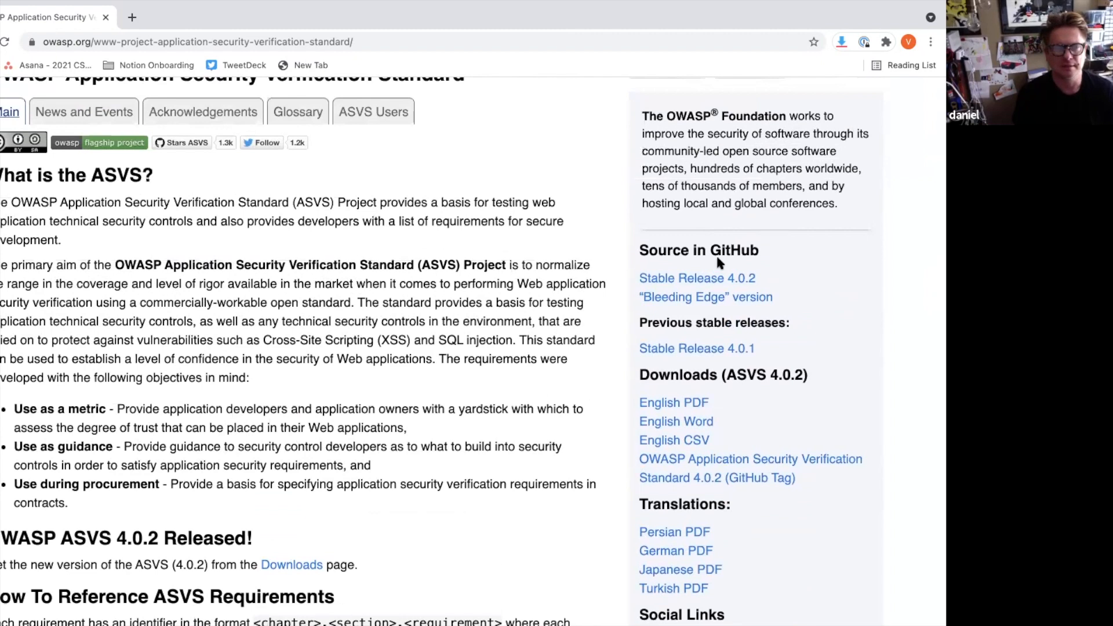
mouse_move(713, 269)
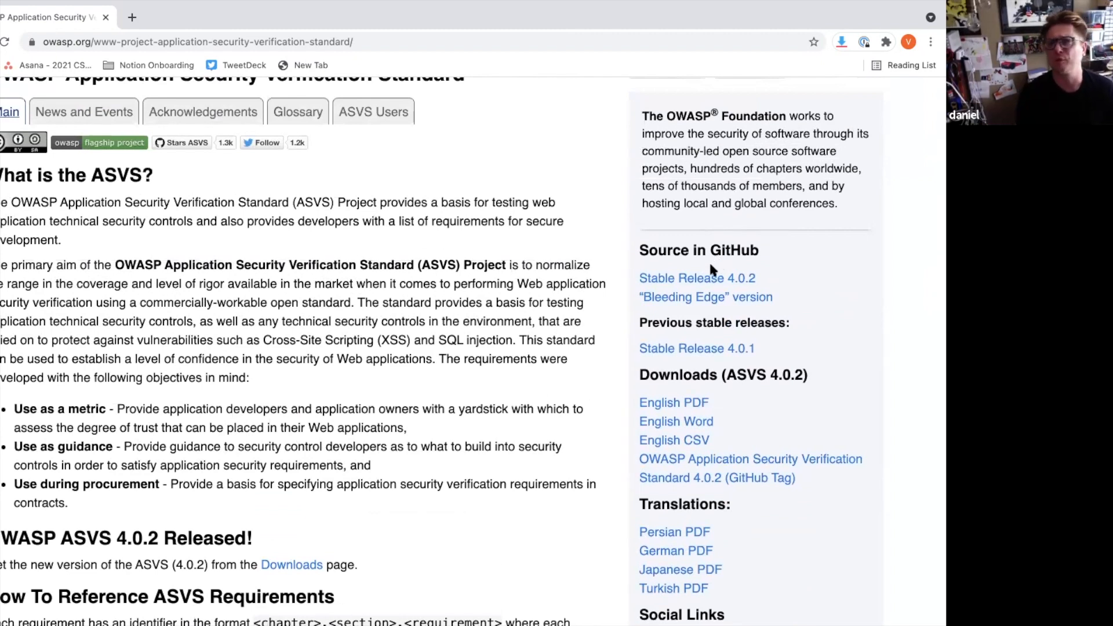
click(696, 277)
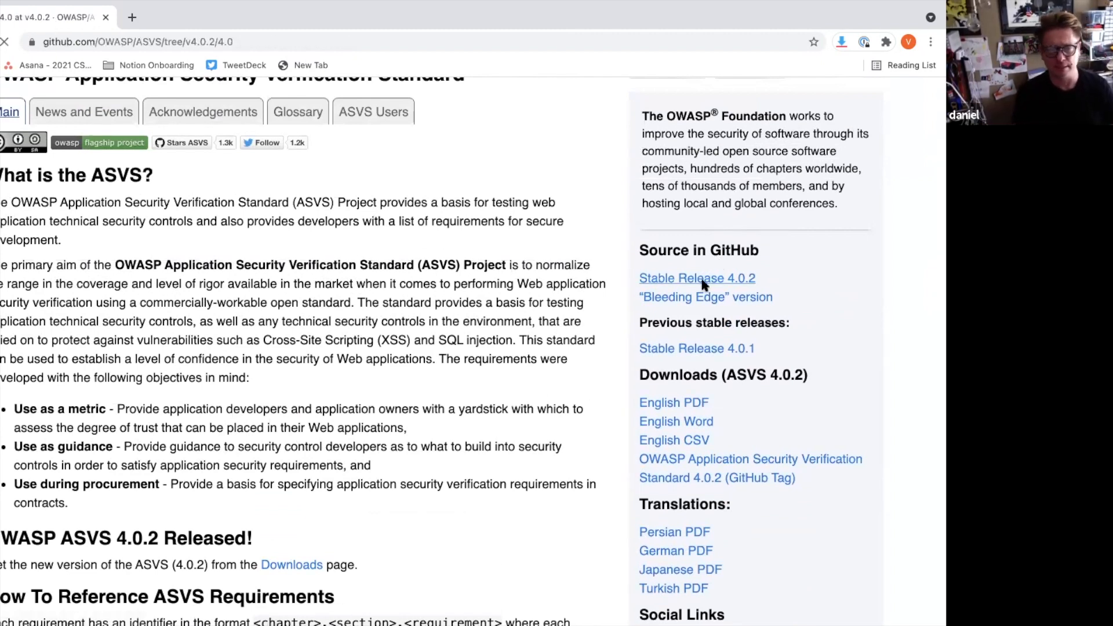
click(696, 278)
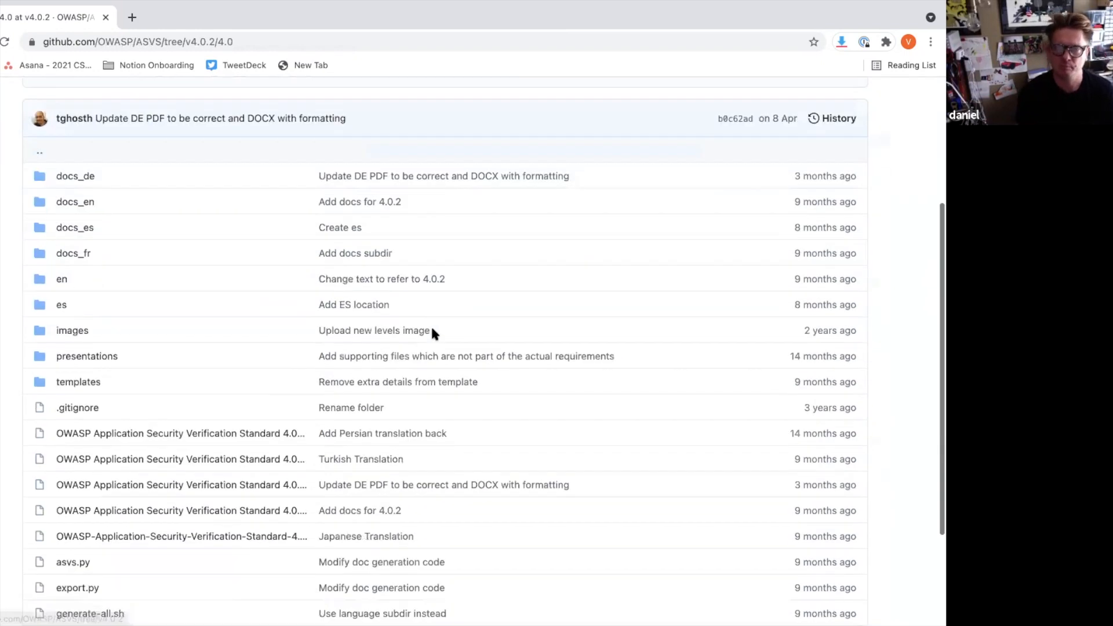
scroll(down, 3)
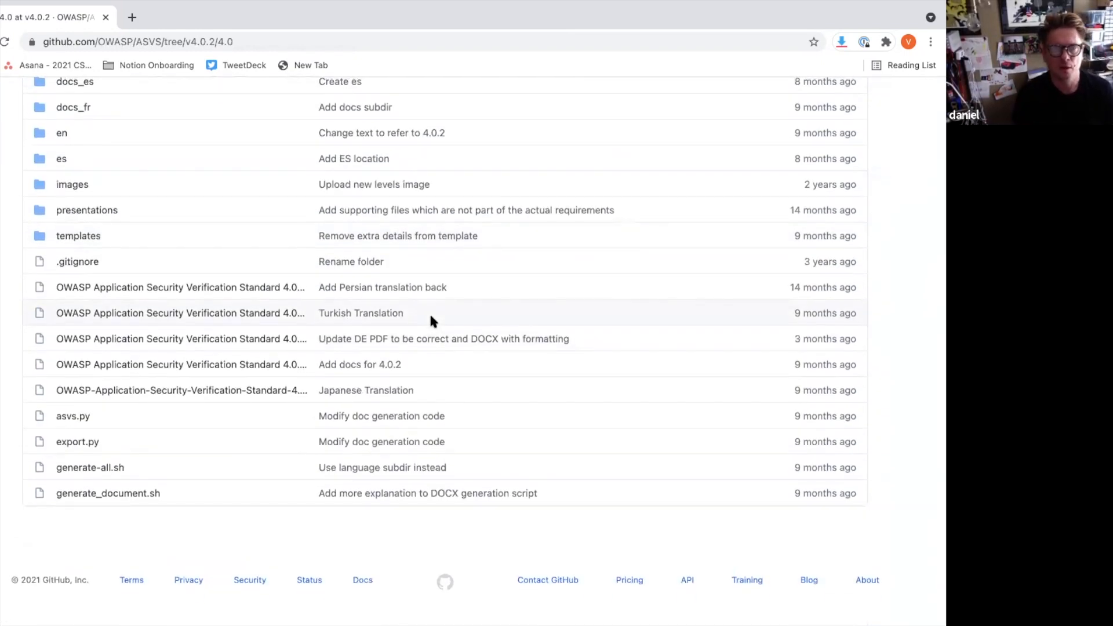
scroll(up, 3)
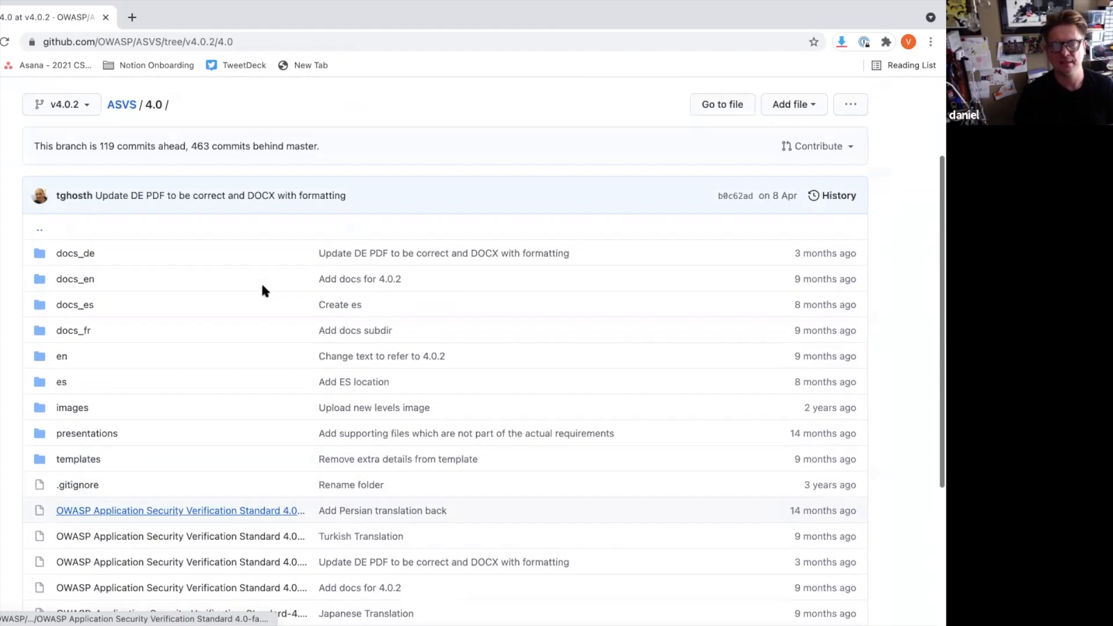
scroll(up, 3)
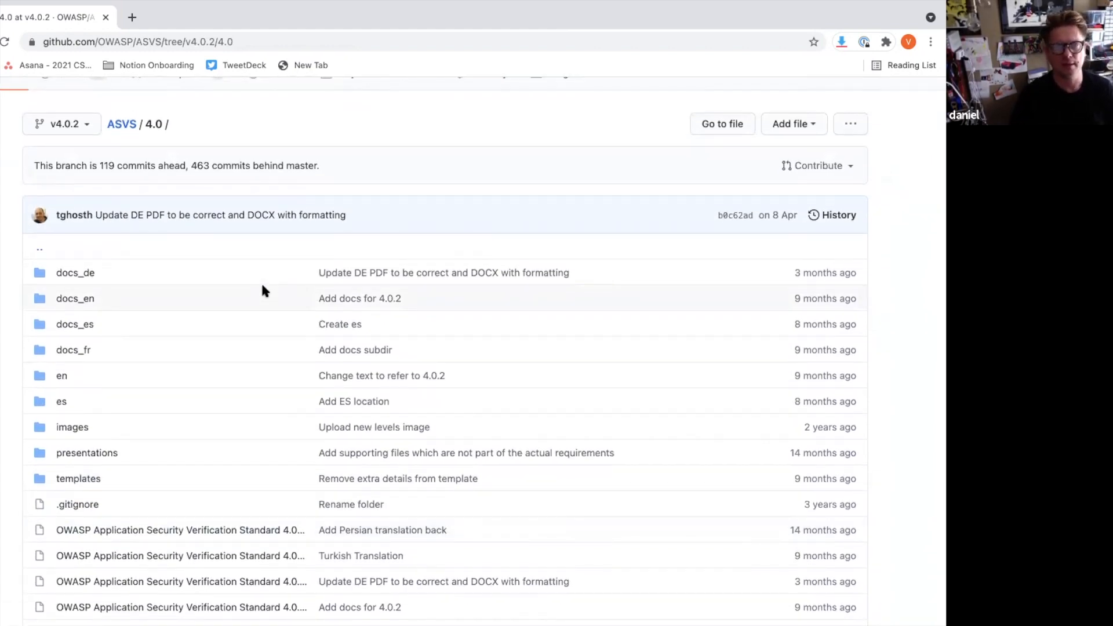
scroll(up, 3)
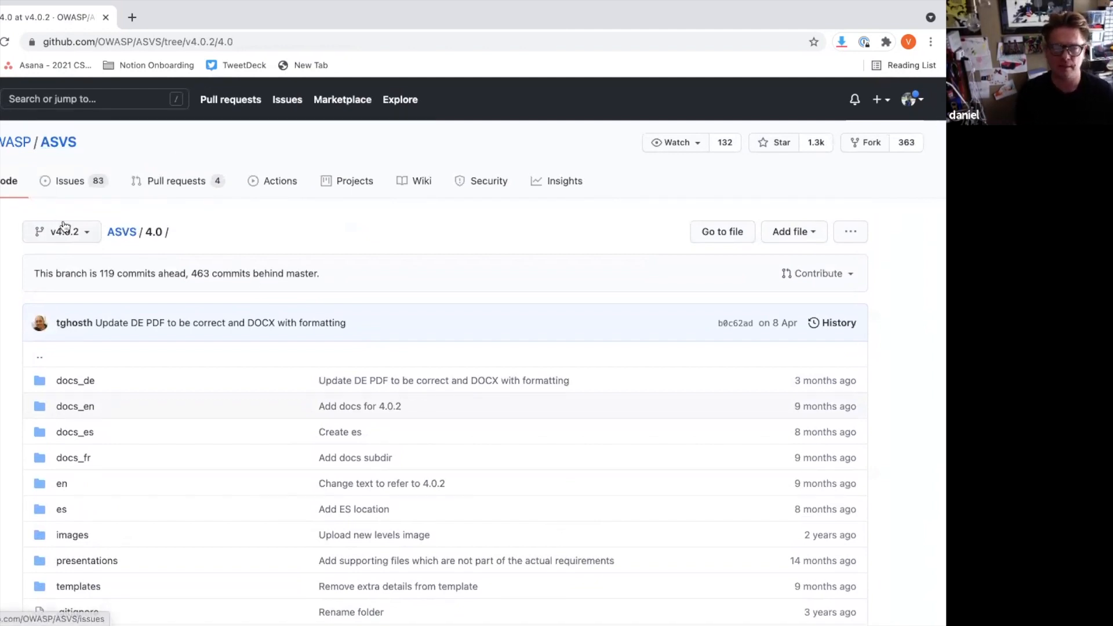
mouse_move(568, 331)
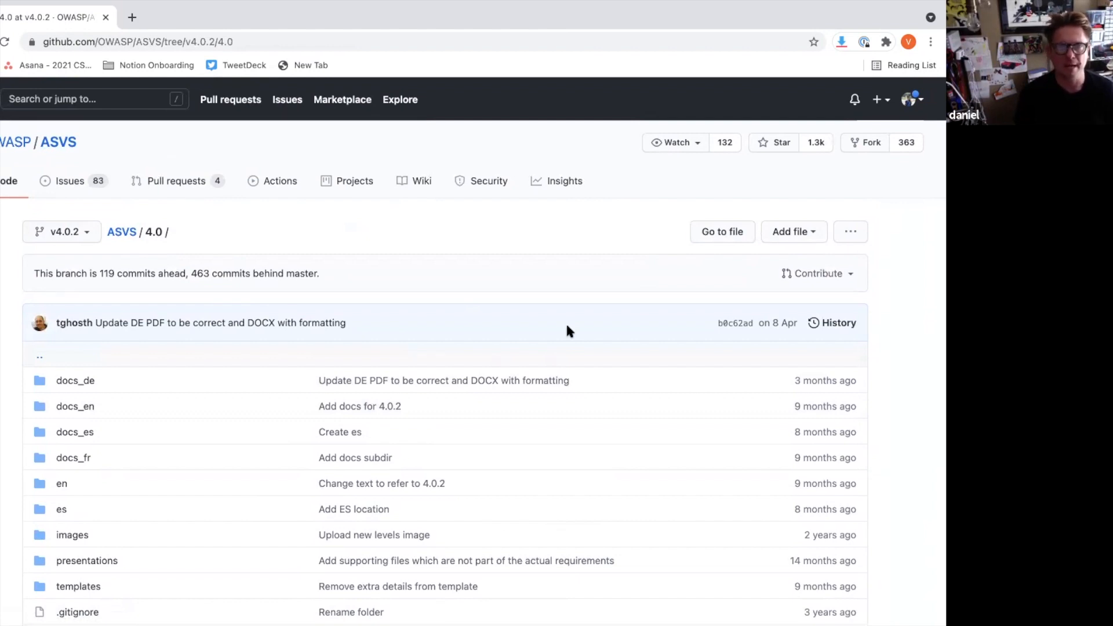
mouse_move(517, 320)
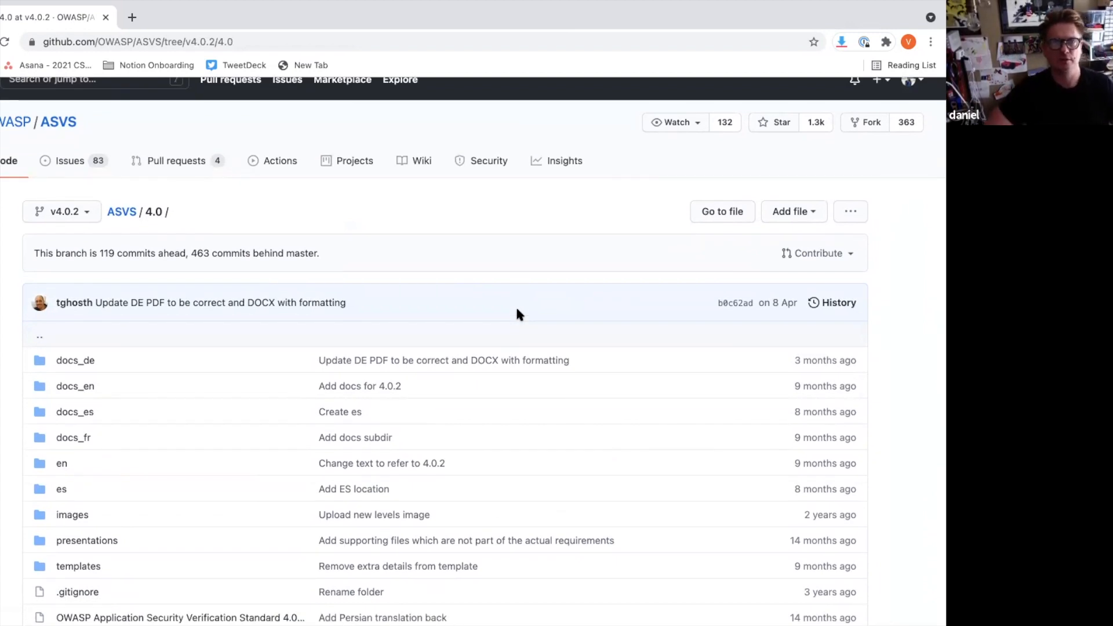
scroll(down, 3)
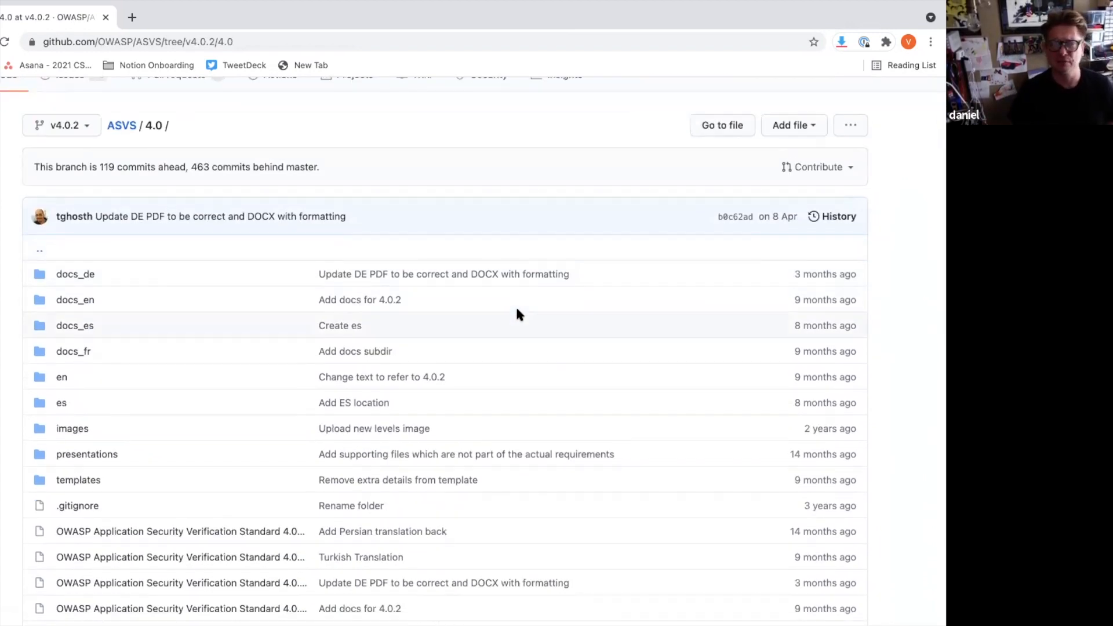
mouse_move(517, 304)
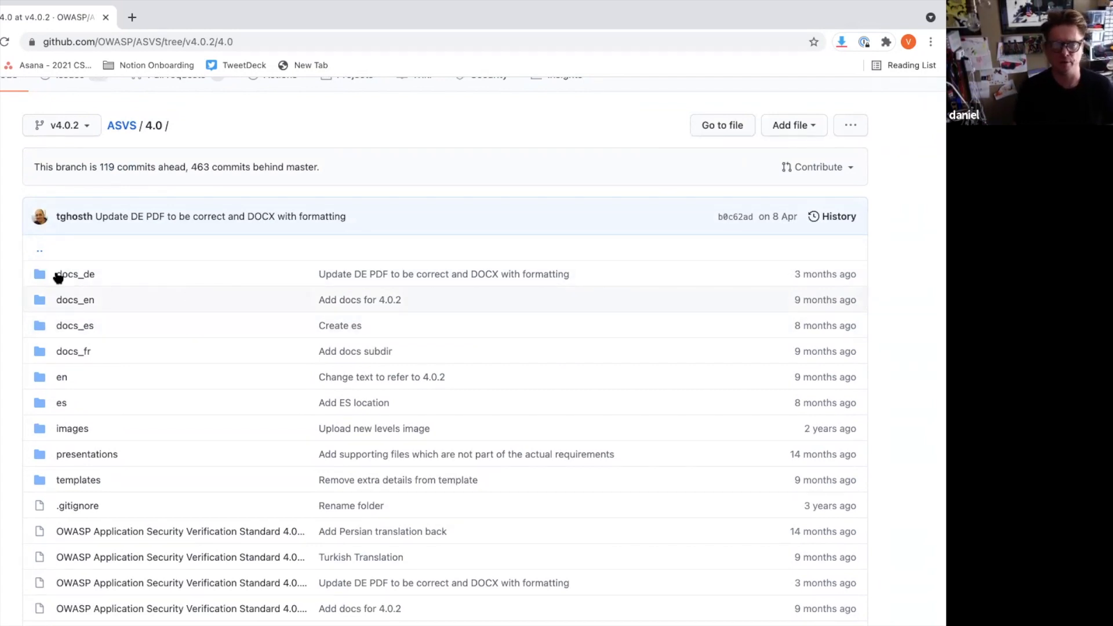
mouse_move(75, 300)
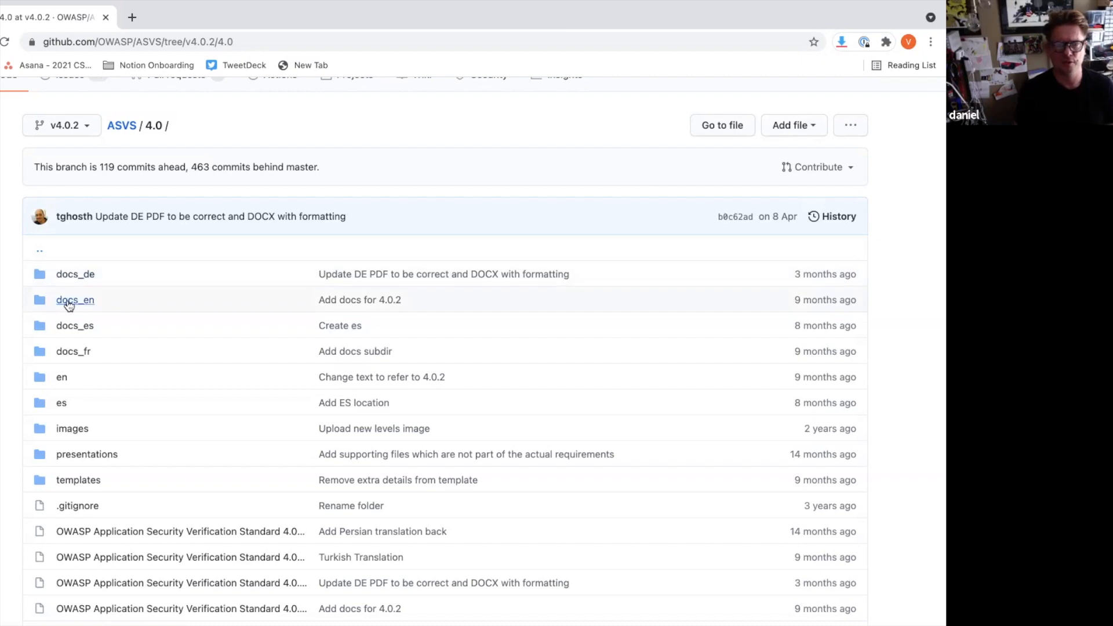
- View the ASVS 4.0.2-en.csv requirements table inside 4.0/docs_en
click(75, 300)
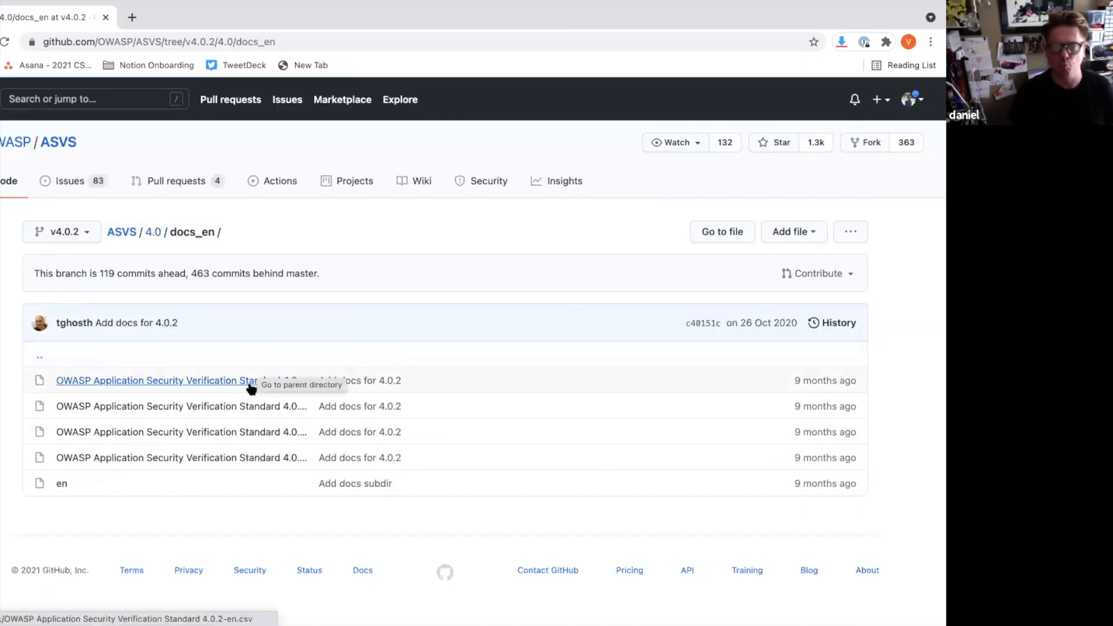
mouse_move(249, 388)
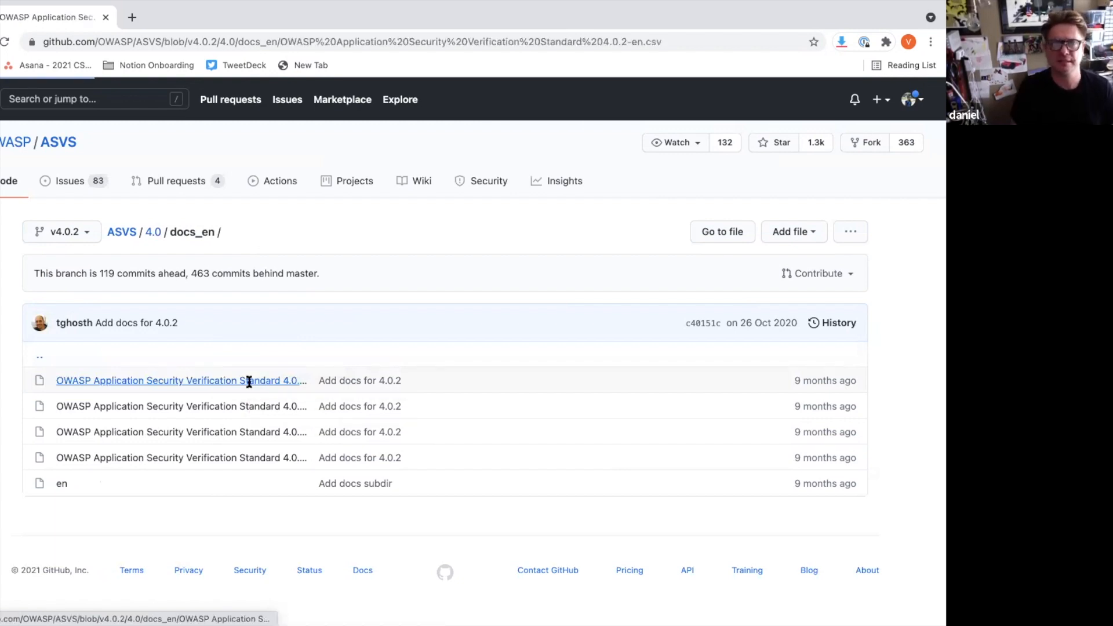
click(180, 380)
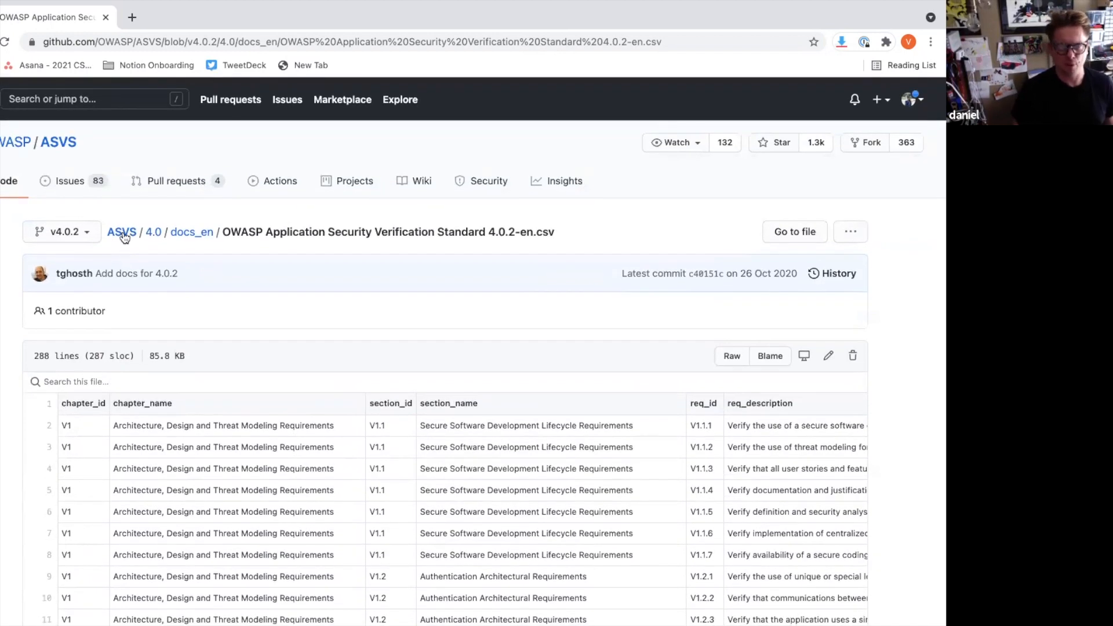
click(121, 231)
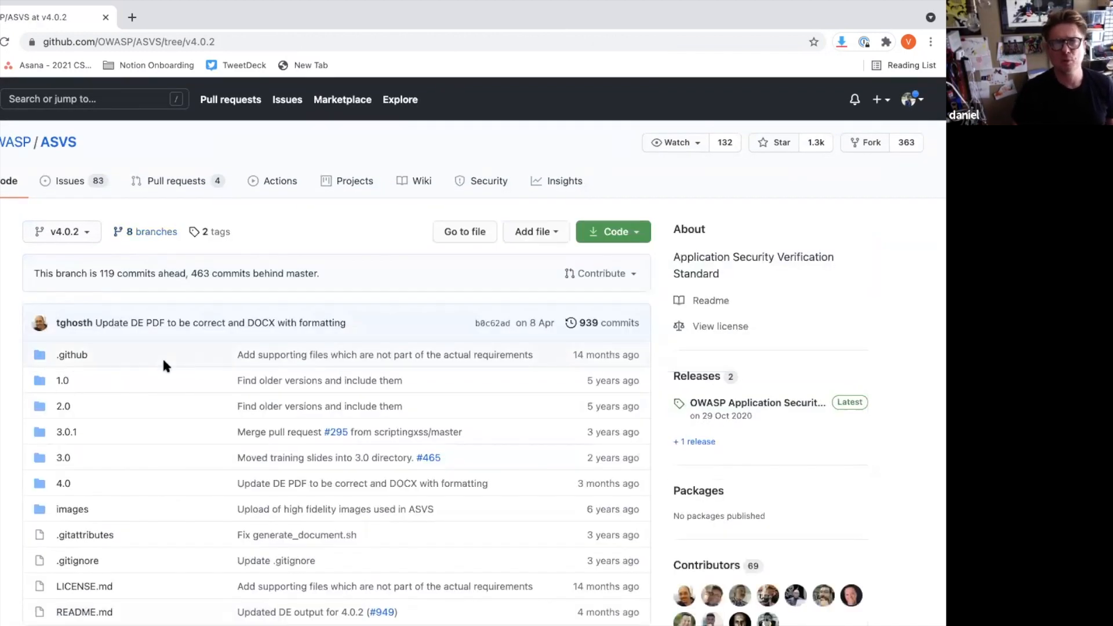
scroll(down, 3)
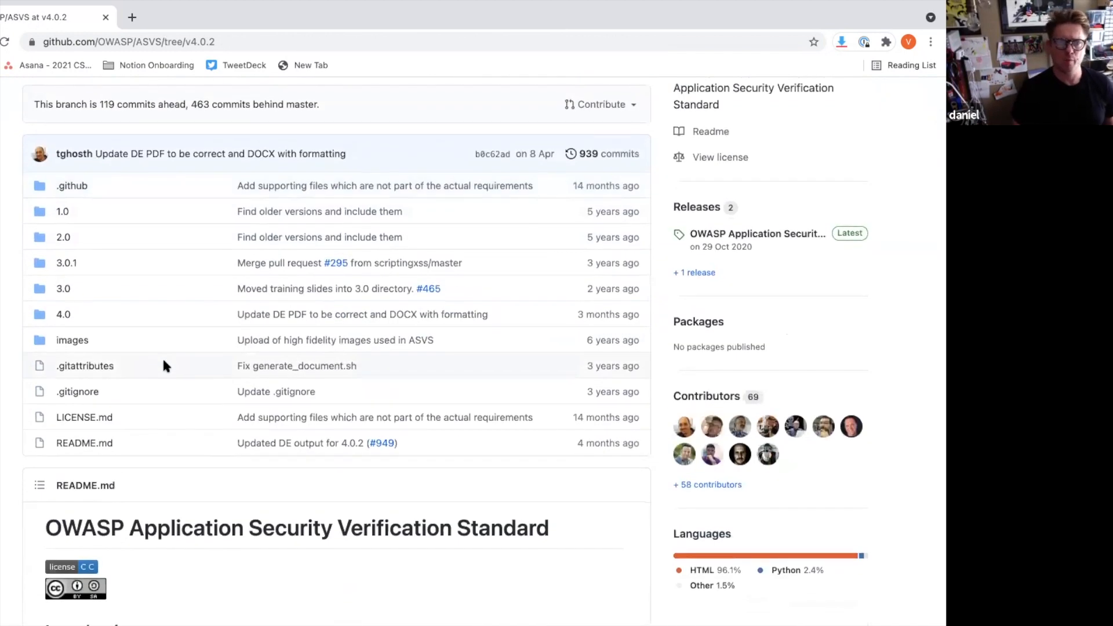
scroll(down, 3)
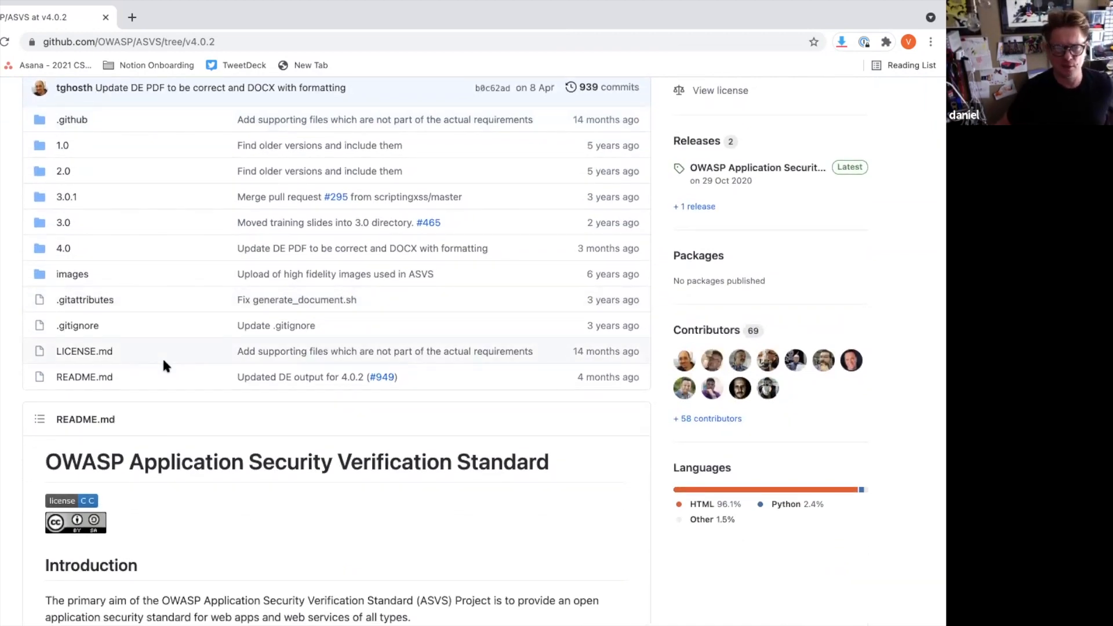
scroll(down, 3)
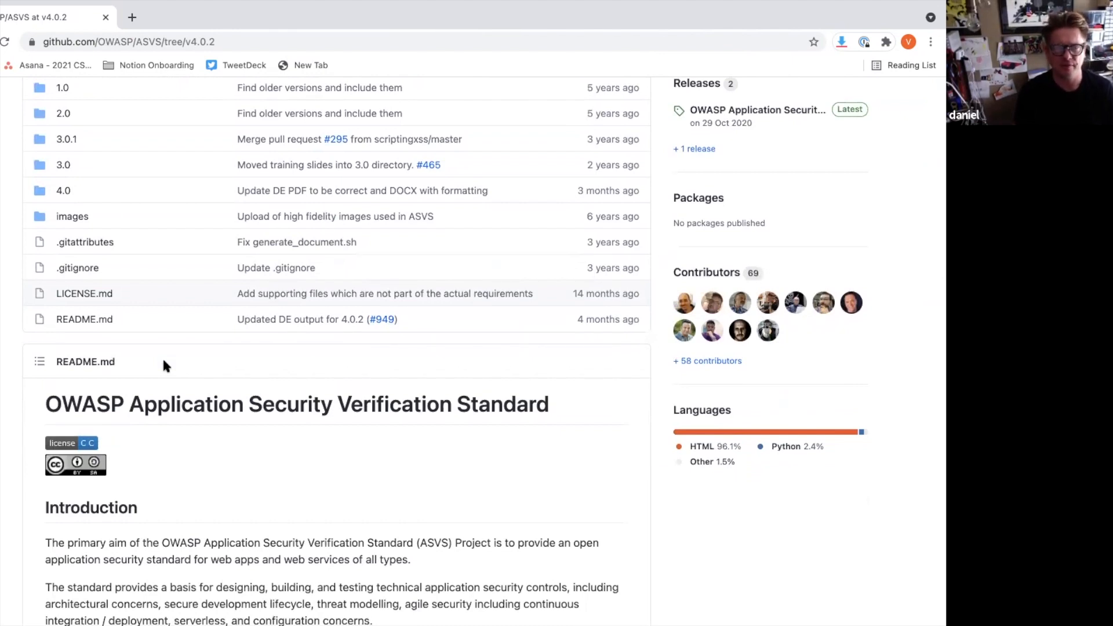
scroll(down, 3)
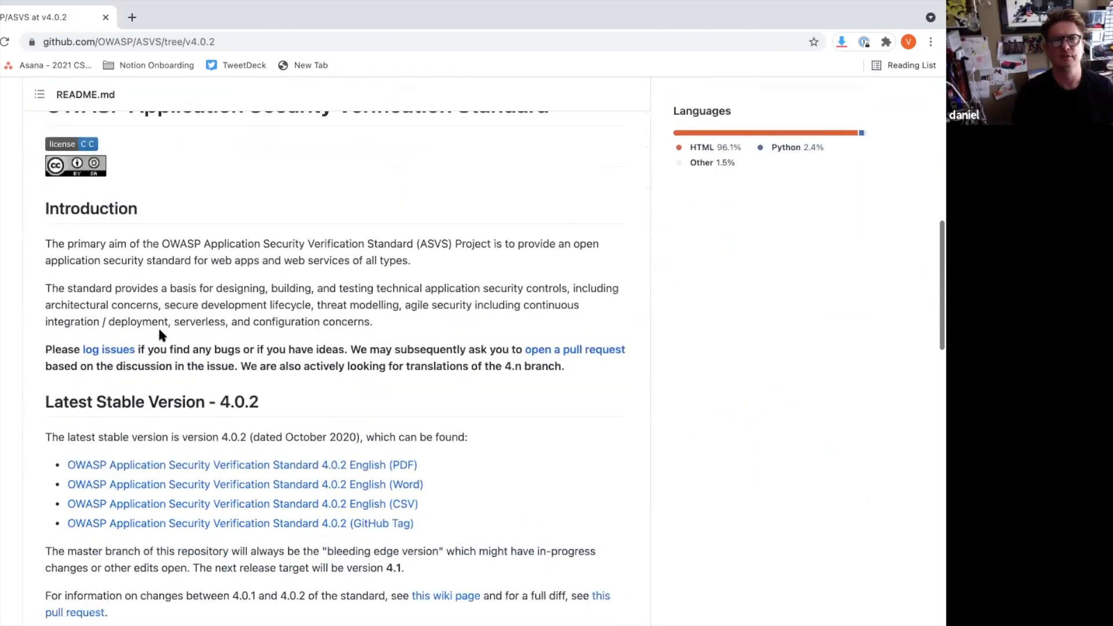
scroll(down, 3)
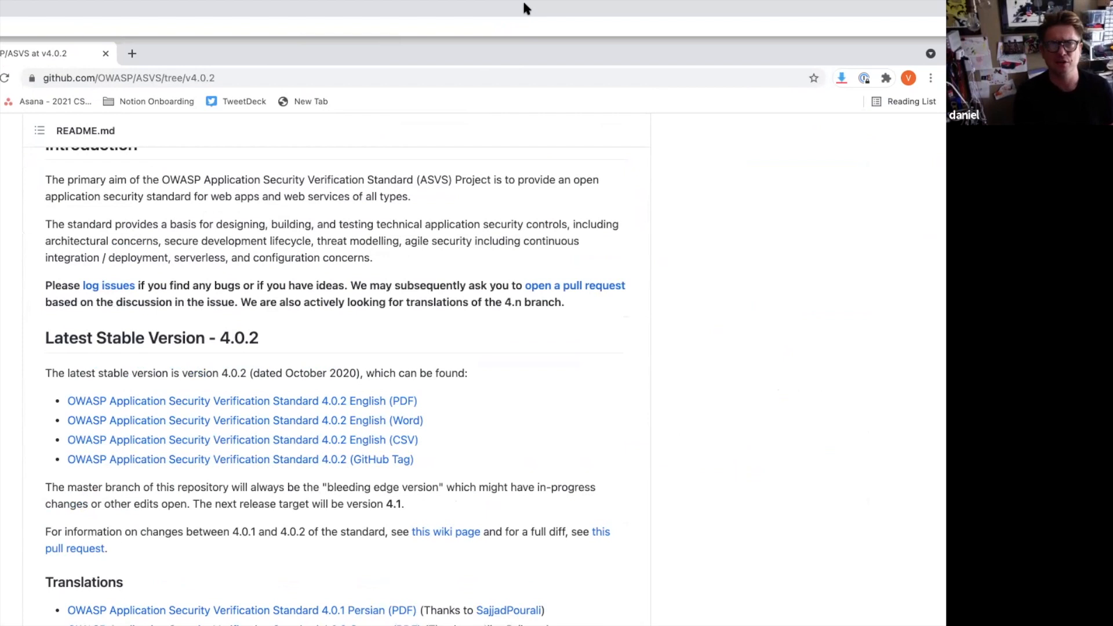
scroll(up, 3)
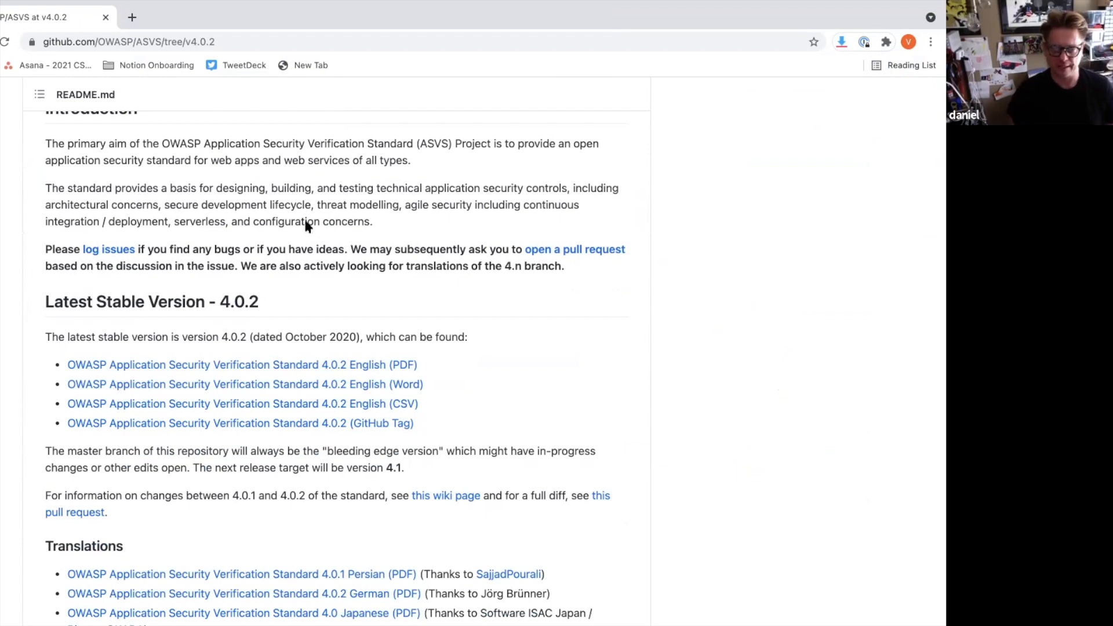
mouse_move(706, 79)
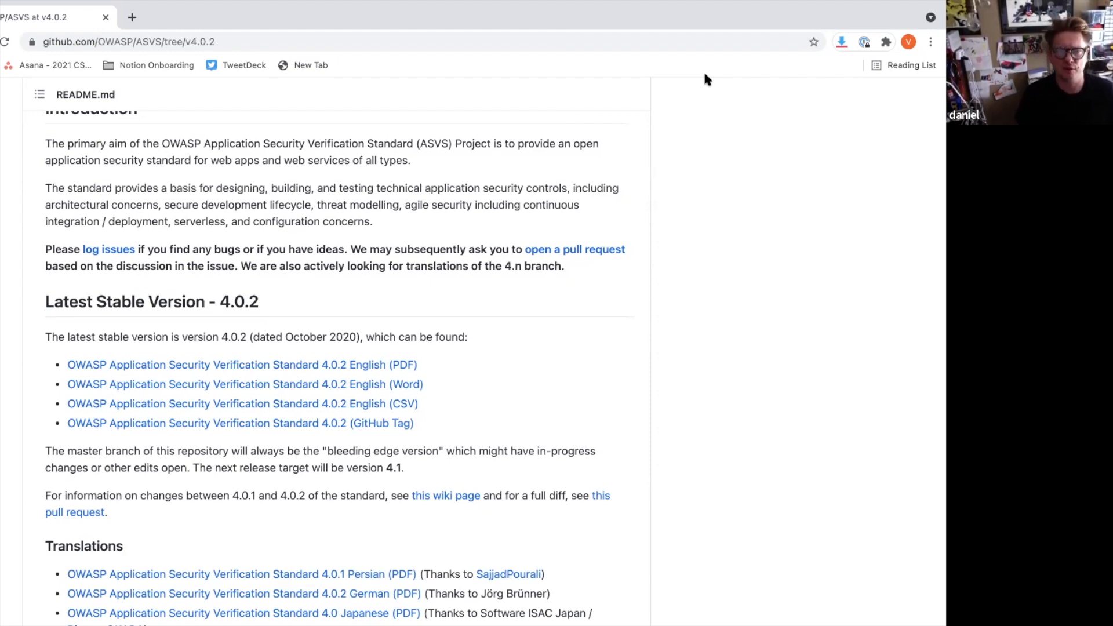
mouse_move(535, 182)
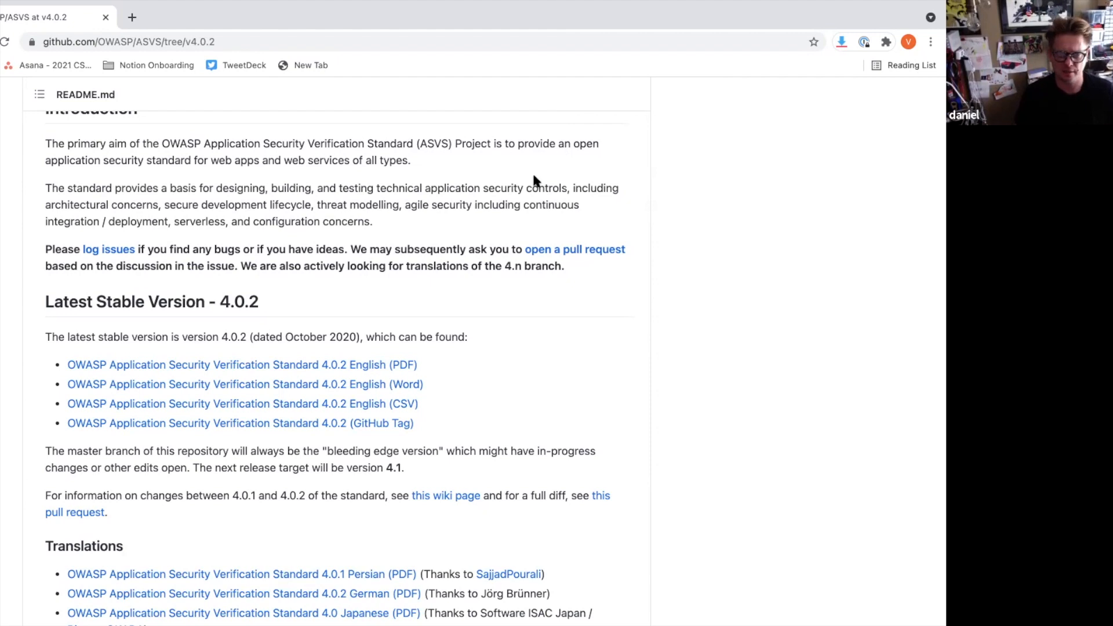
scroll(up, 3)
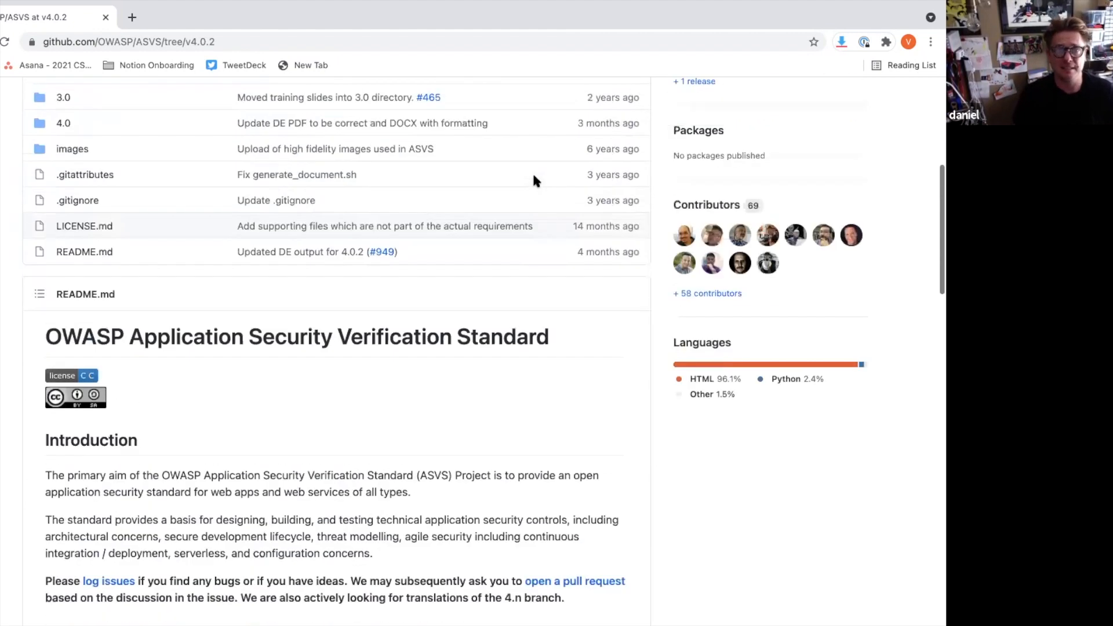
scroll(up, 3)
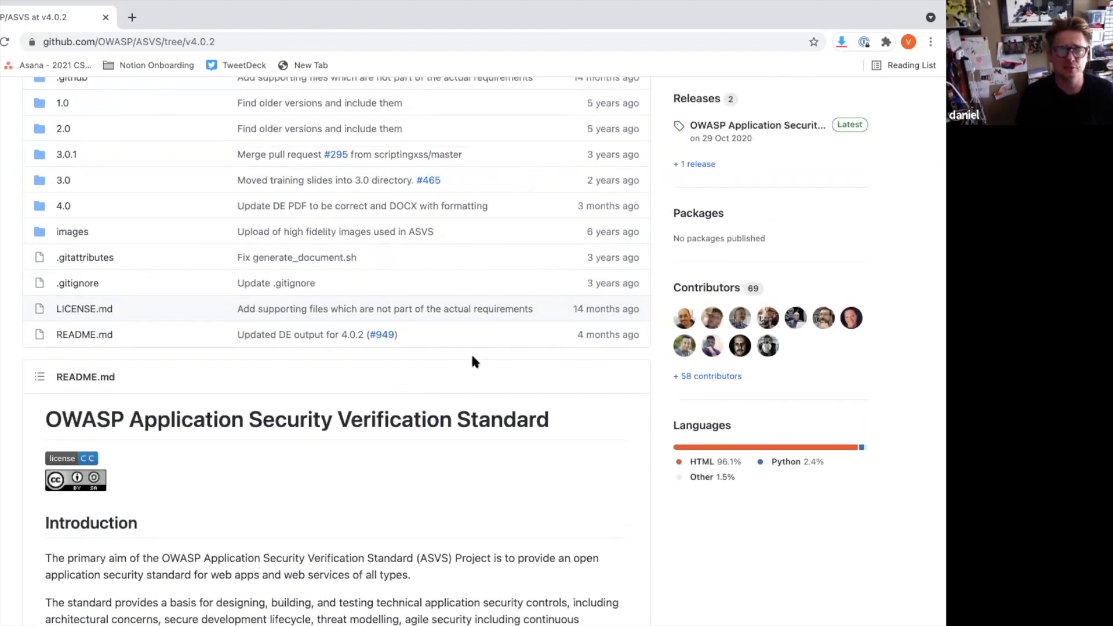
mouse_move(490, 418)
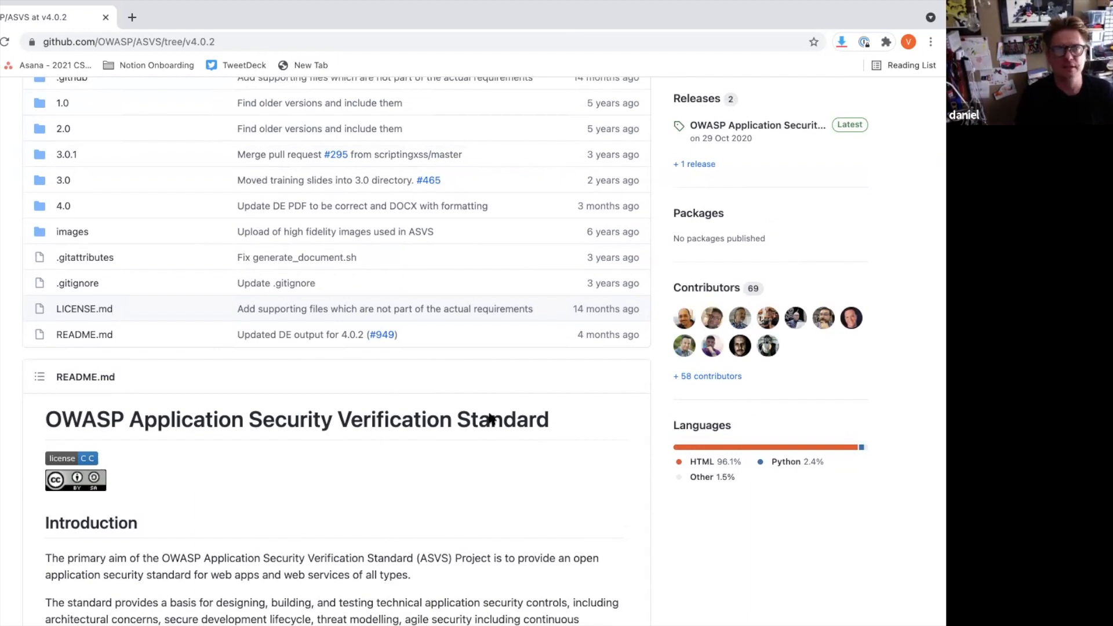
scroll(up, 3)
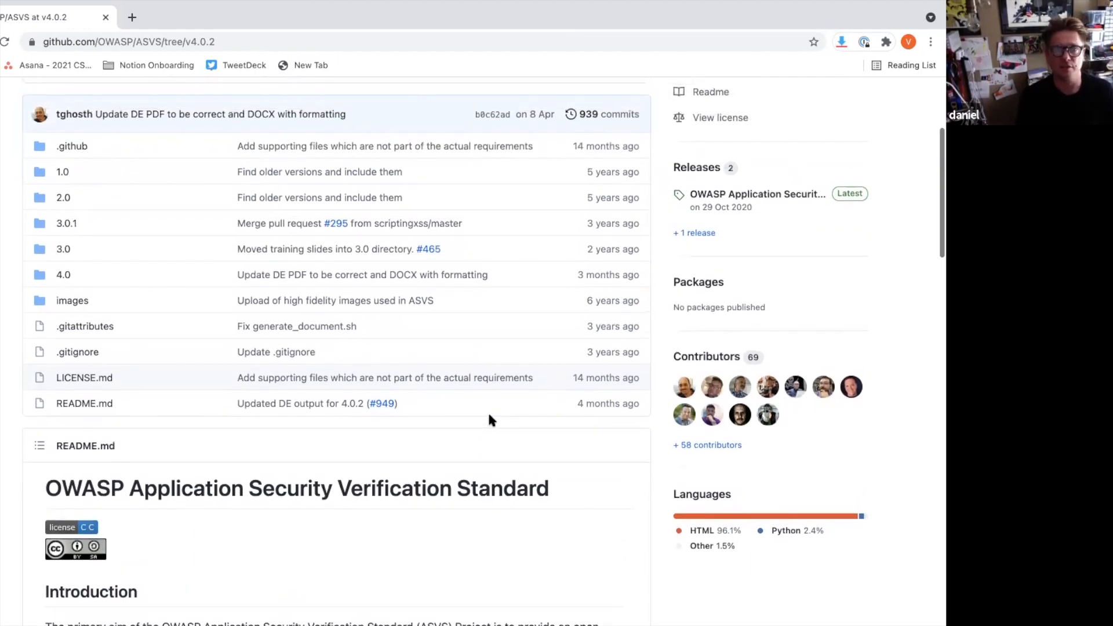
scroll(up, 3)
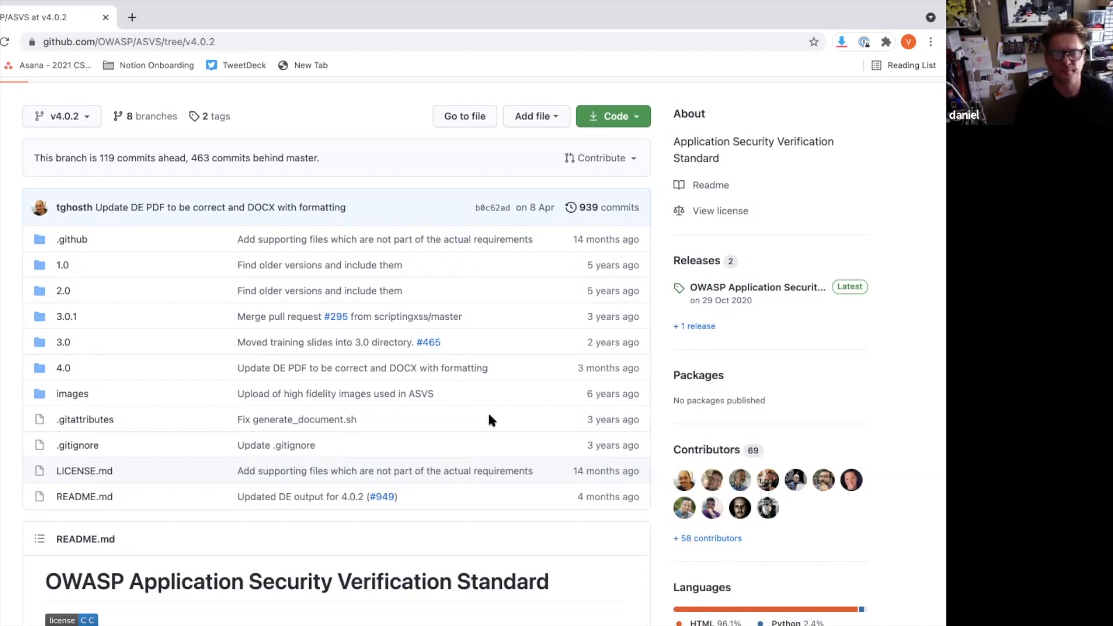
mouse_move(635, 7)
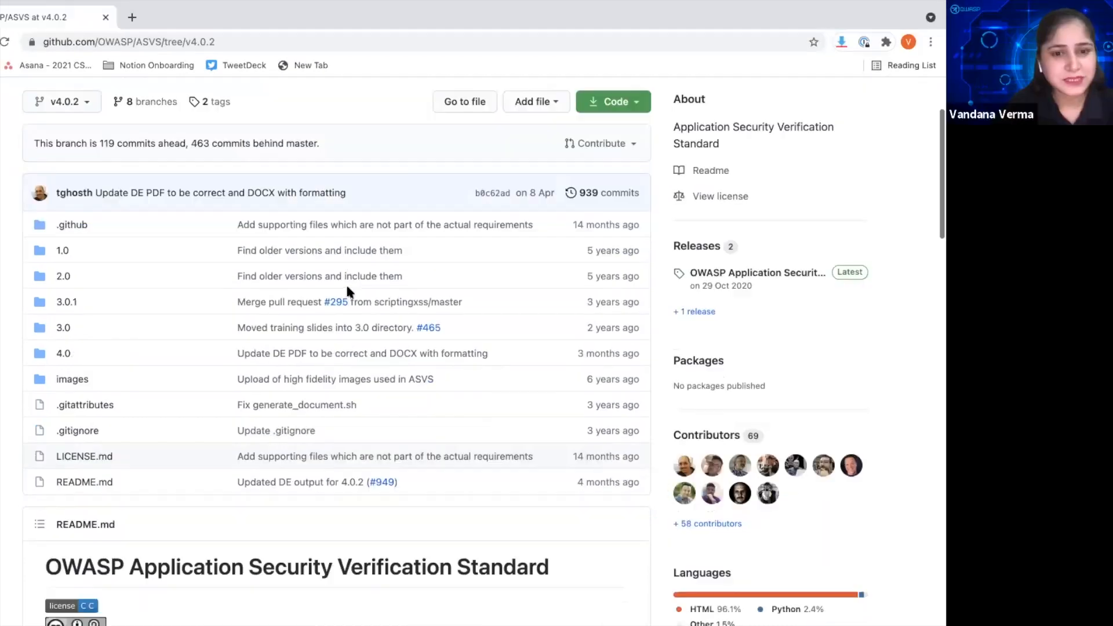
scroll(down, 3)
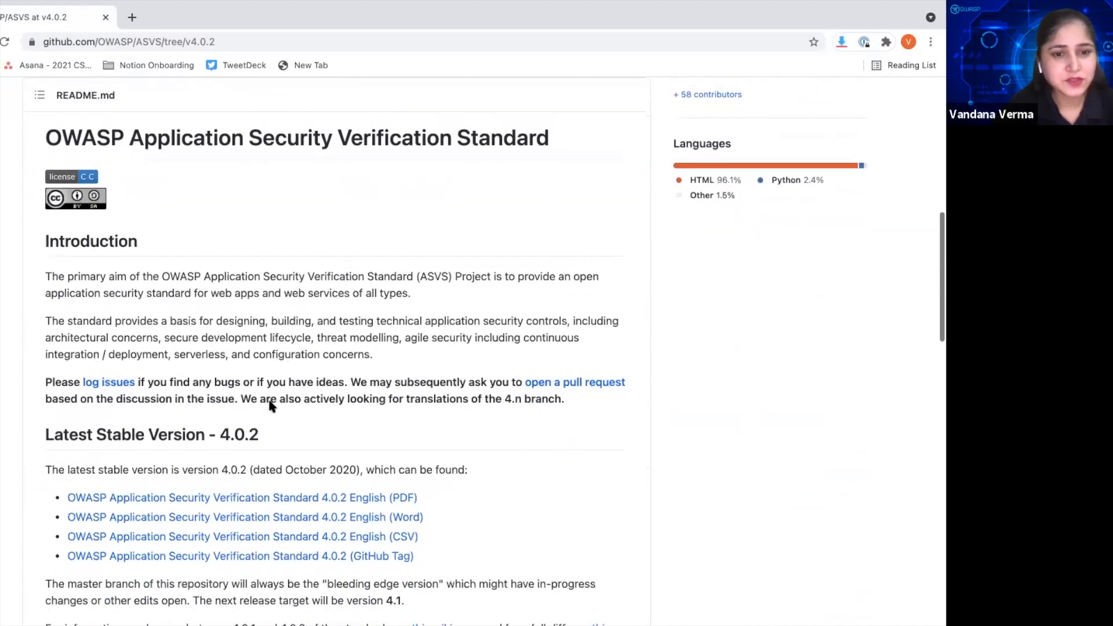
scroll(down, 3)
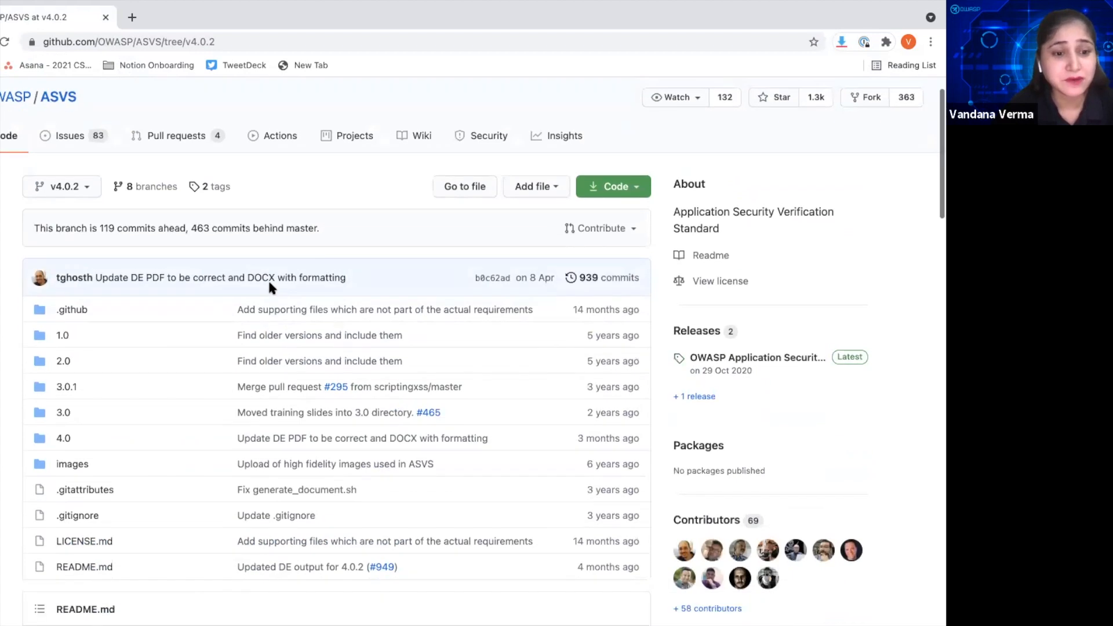
scroll(down, 3)
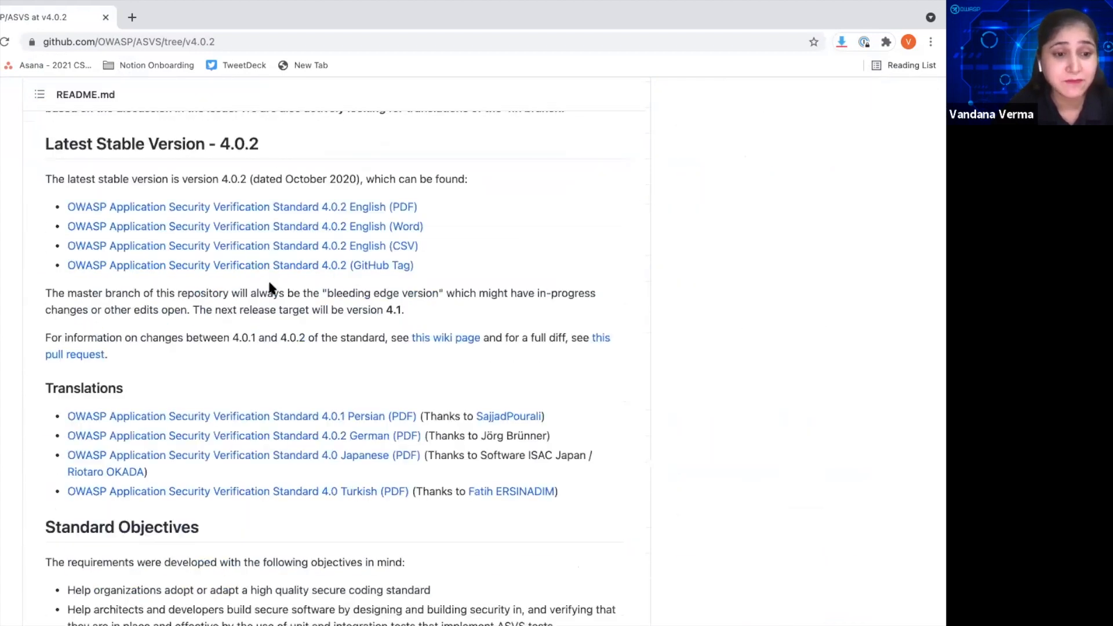
scroll(down, 3)
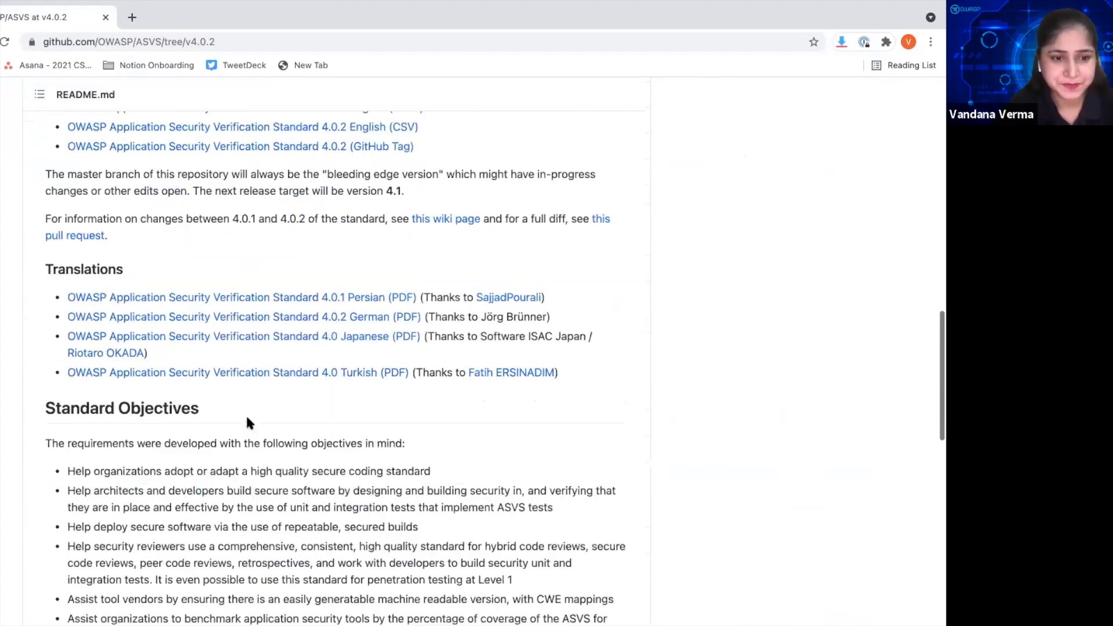
scroll(down, 3)
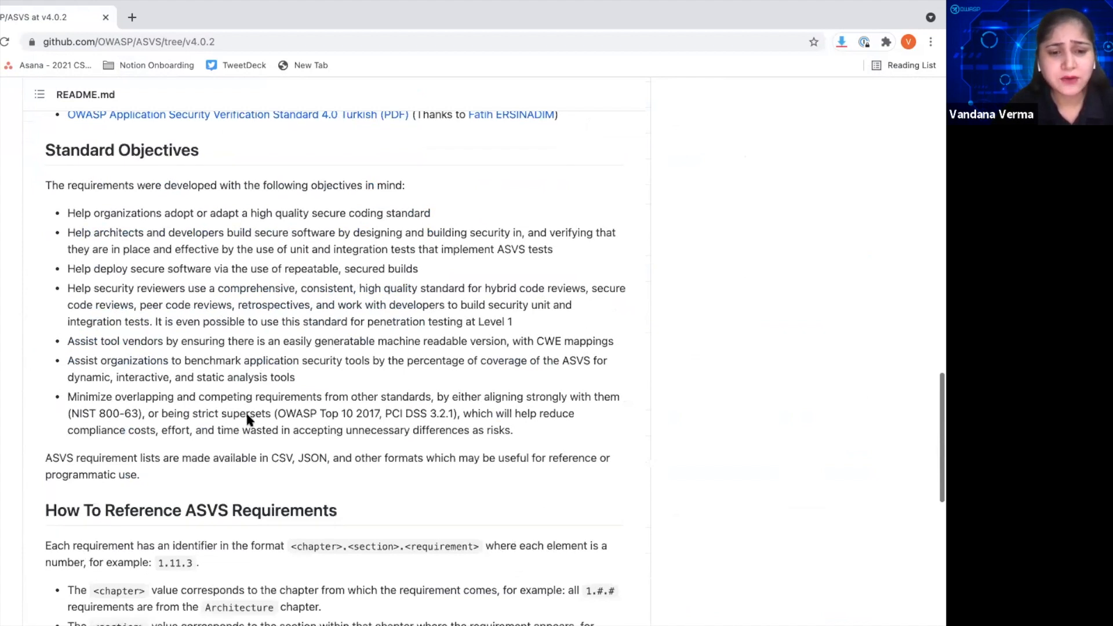
scroll(down, 3)
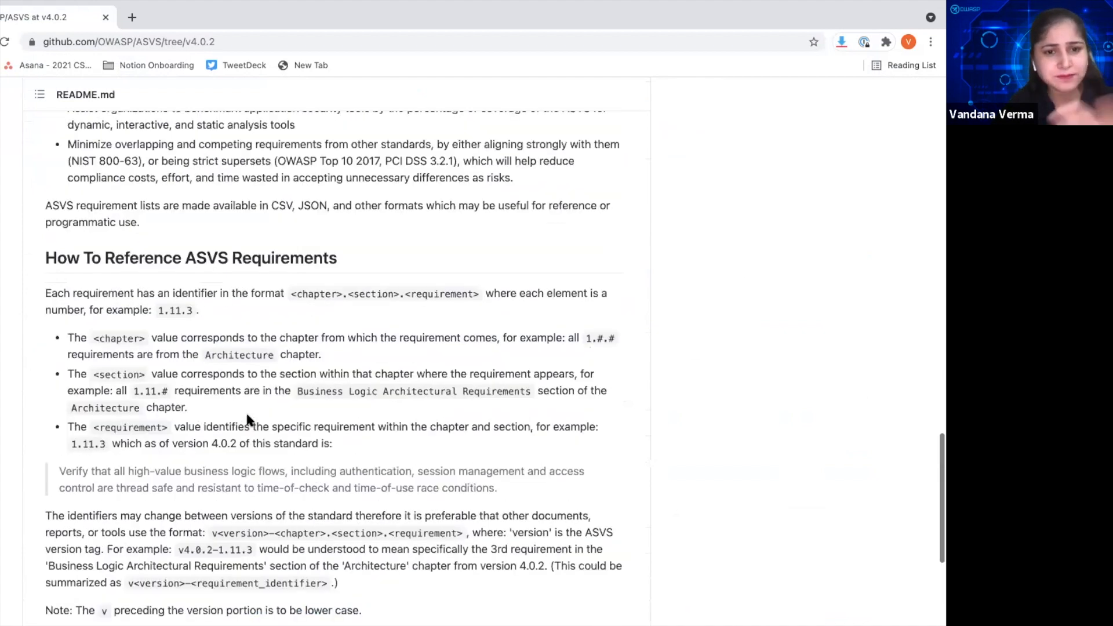
scroll(up, 3)
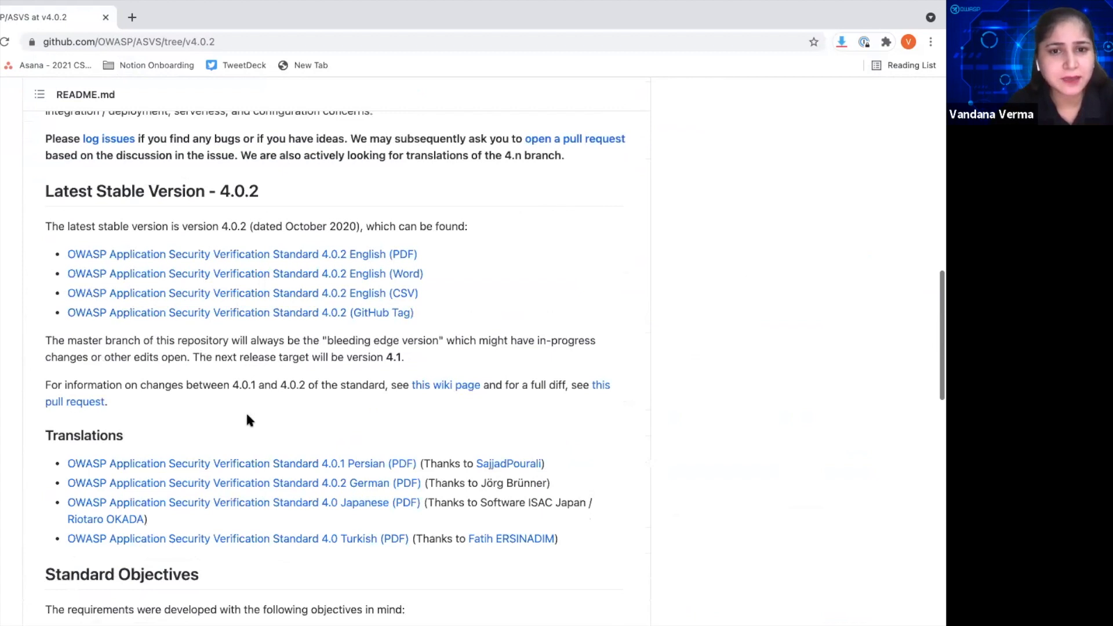
scroll(up, 3)
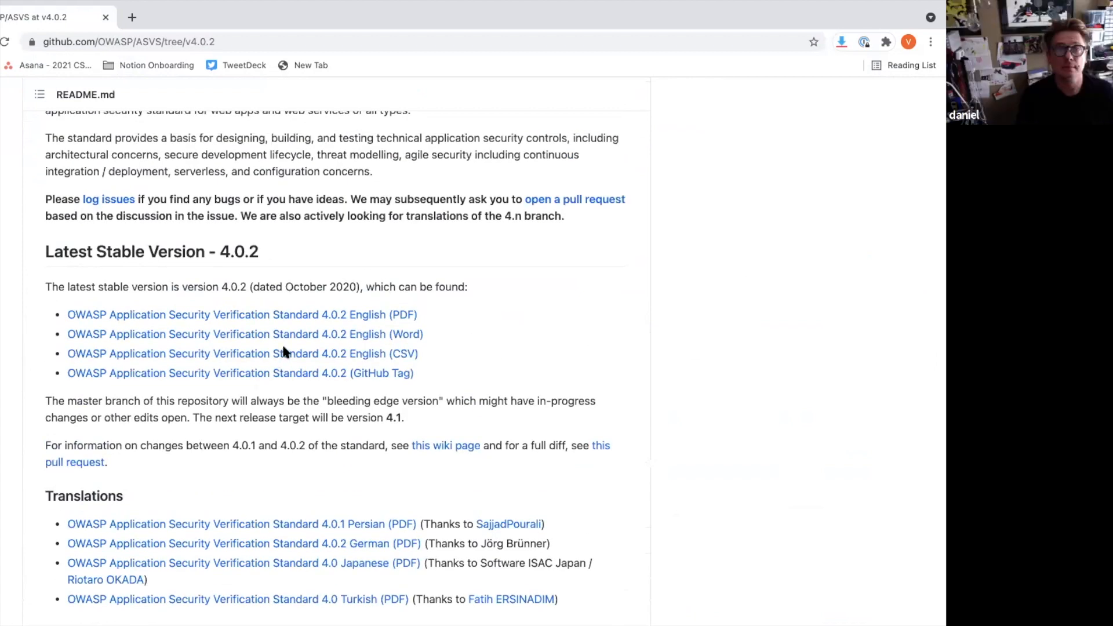
scroll(up, 3)
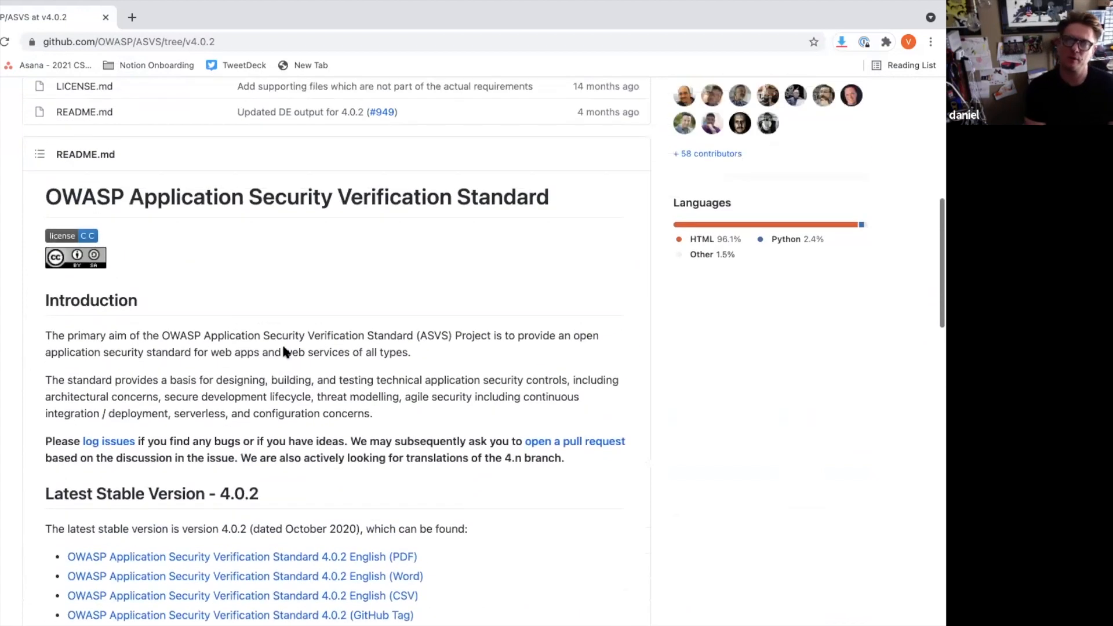
scroll(up, 3)
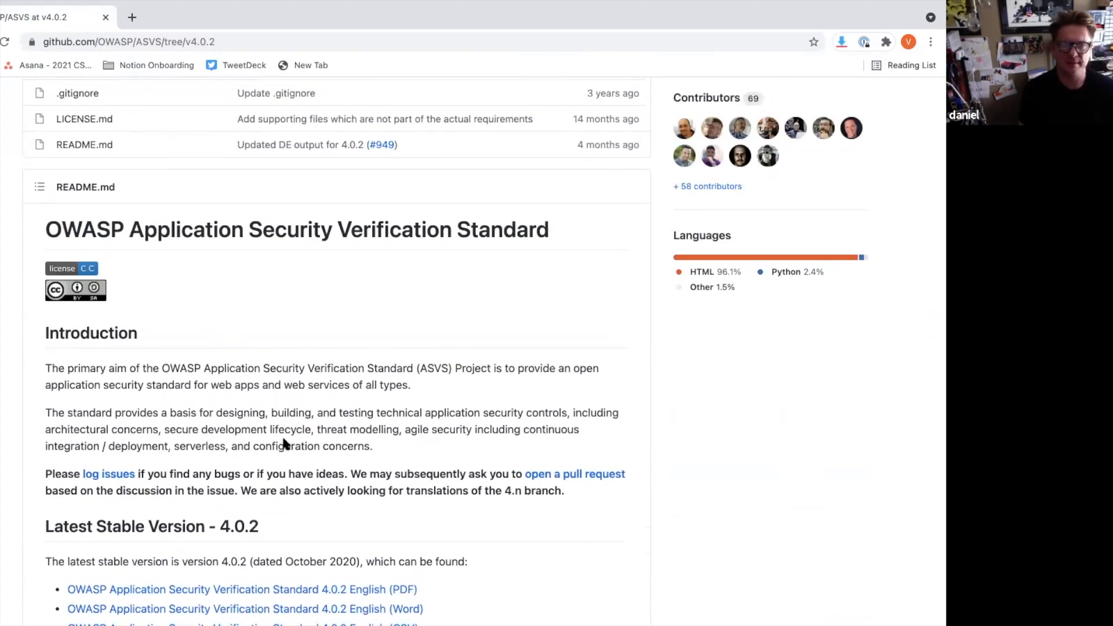
scroll(down, 3)
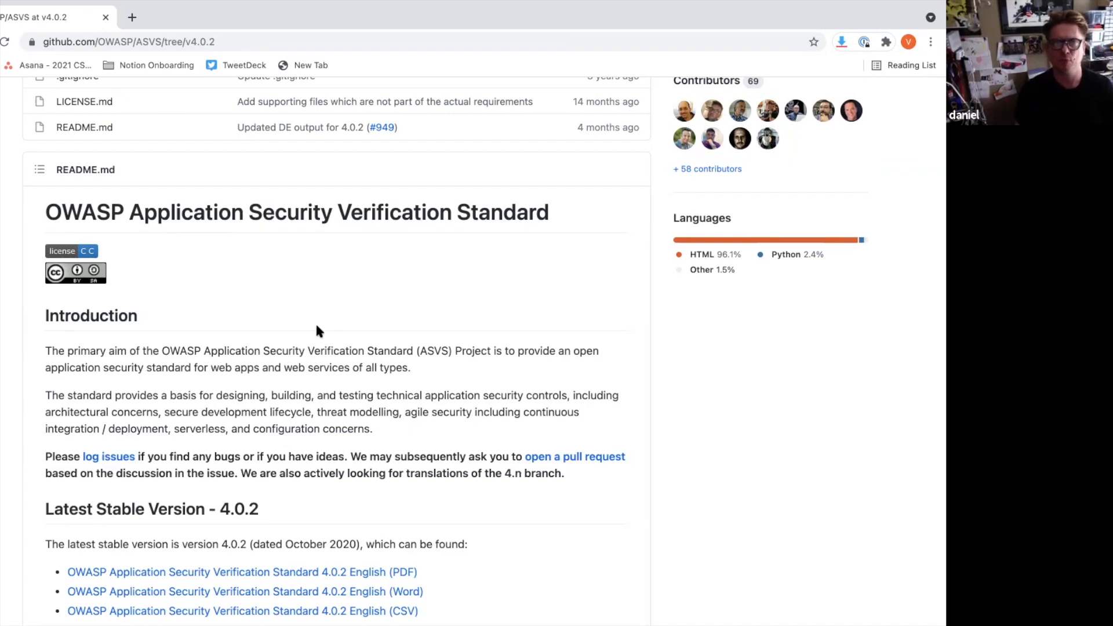
scroll(down, 3)
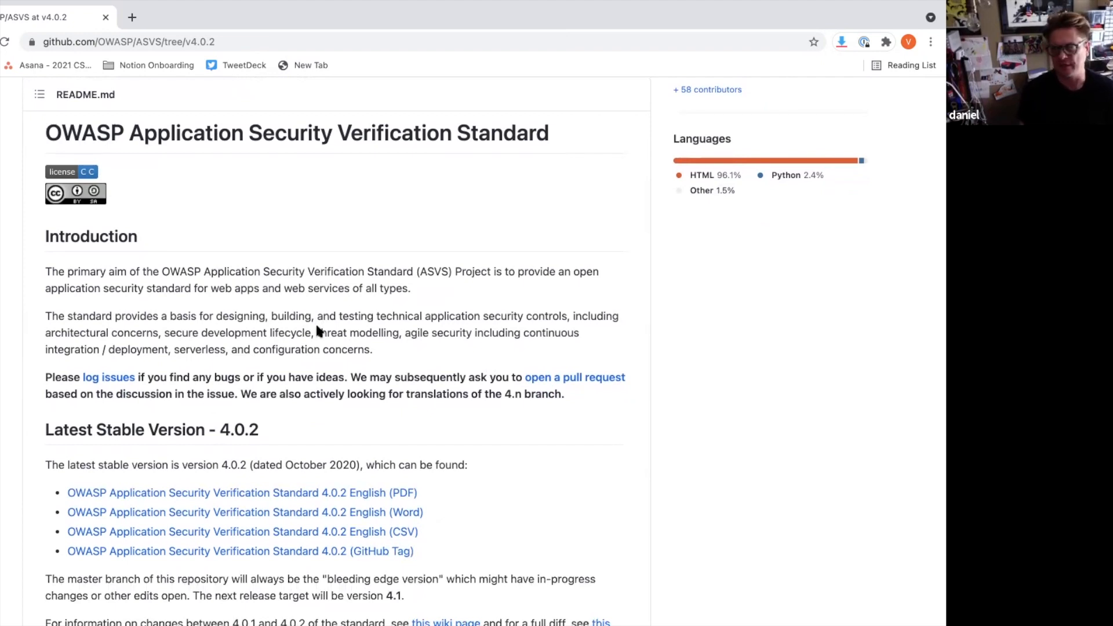
scroll(up, 3)
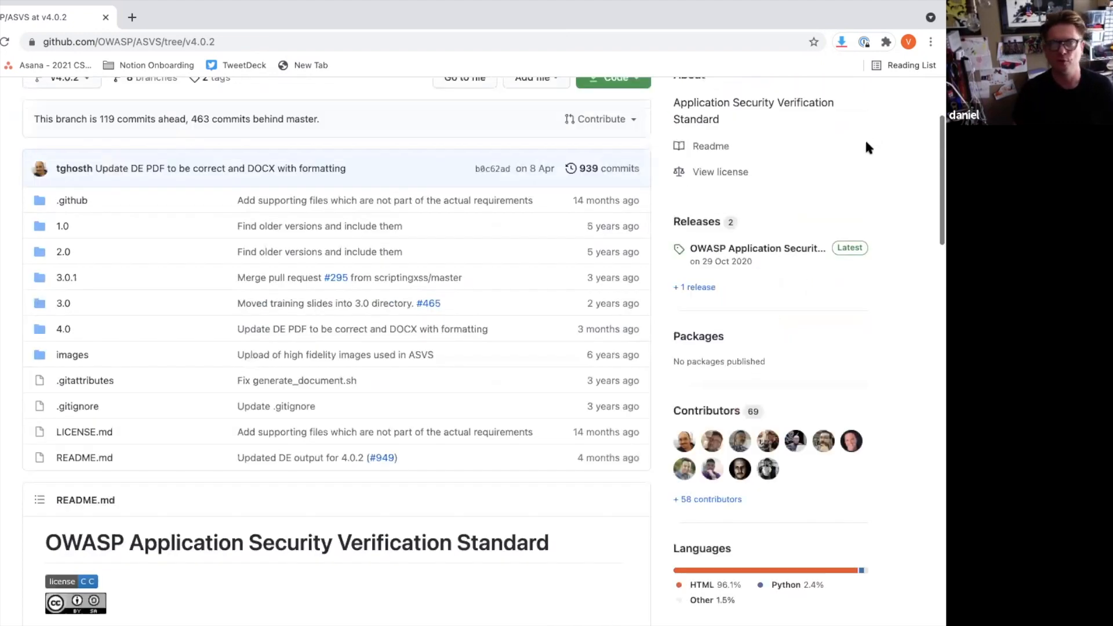
click(870, 142)
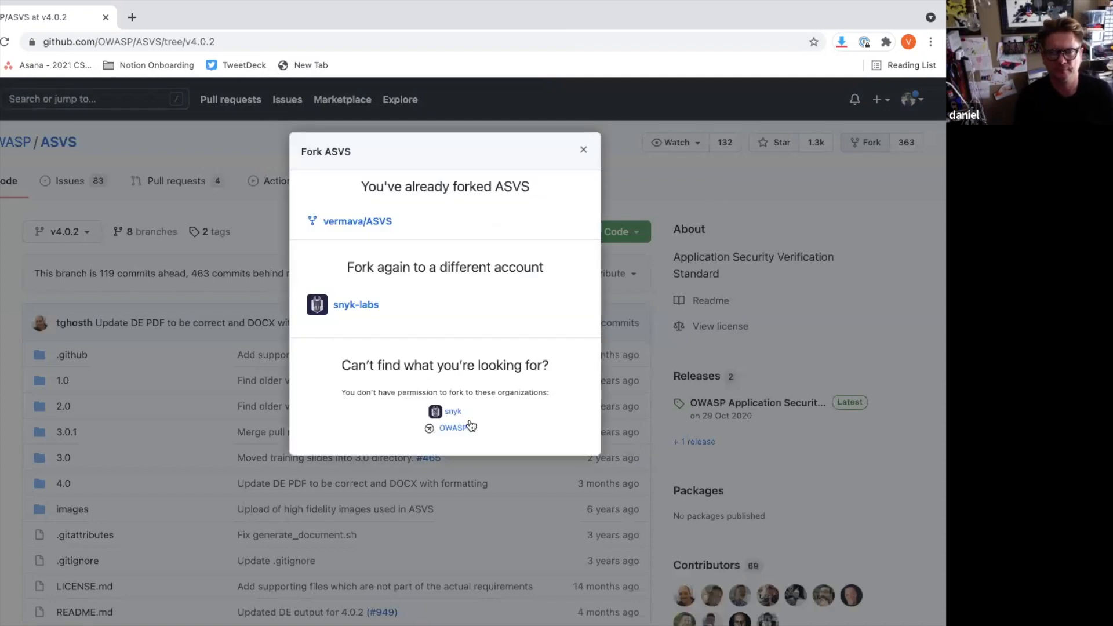
mouse_move(417, 278)
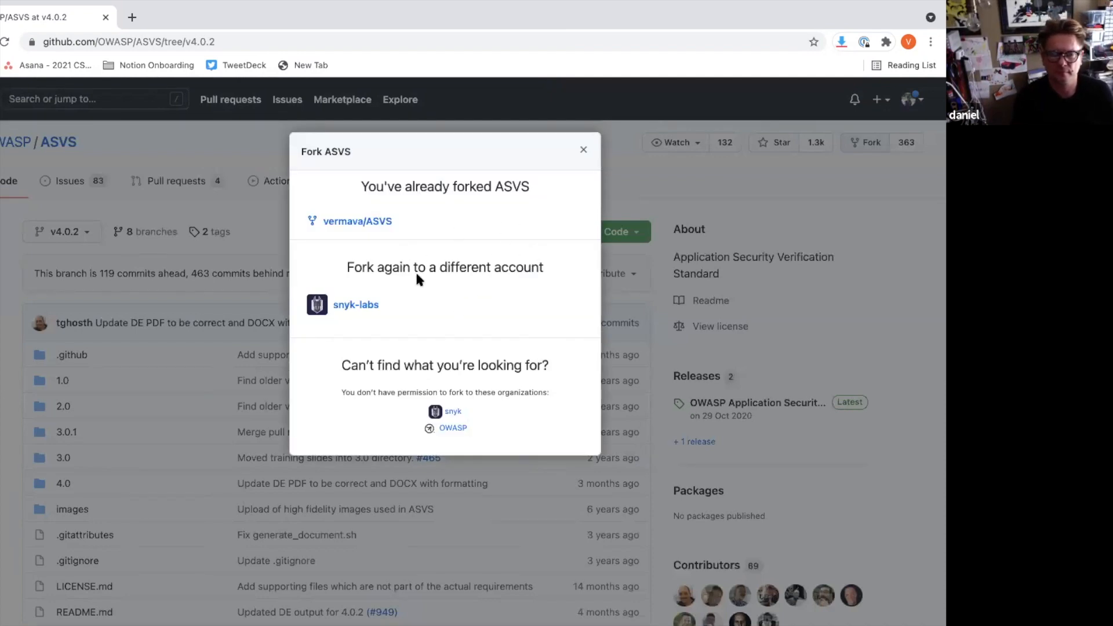
click(583, 149)
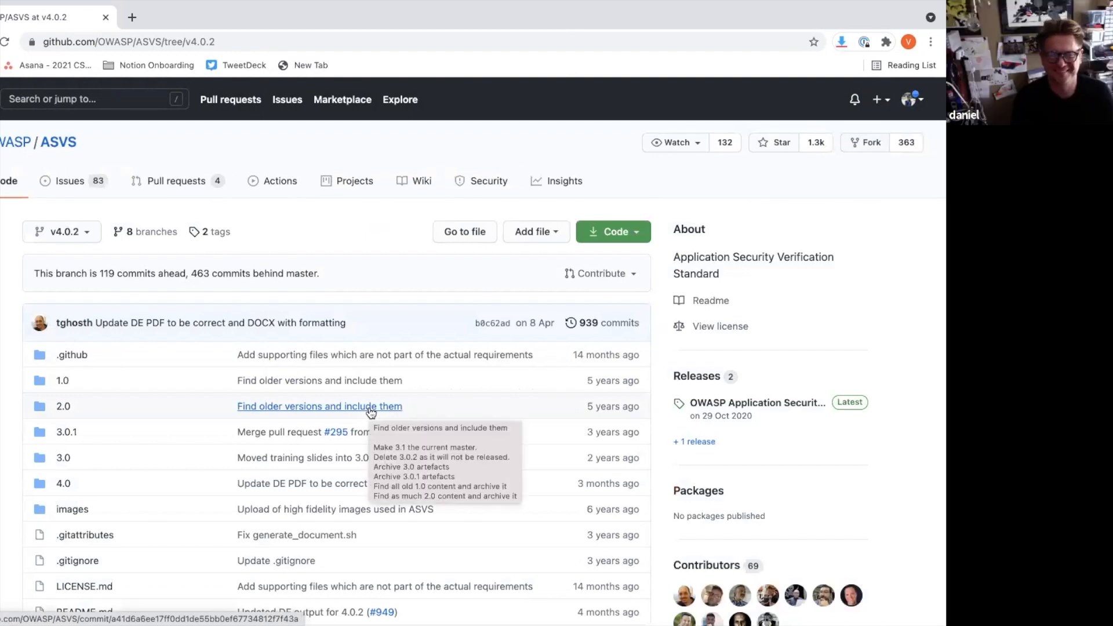
mouse_move(63, 486)
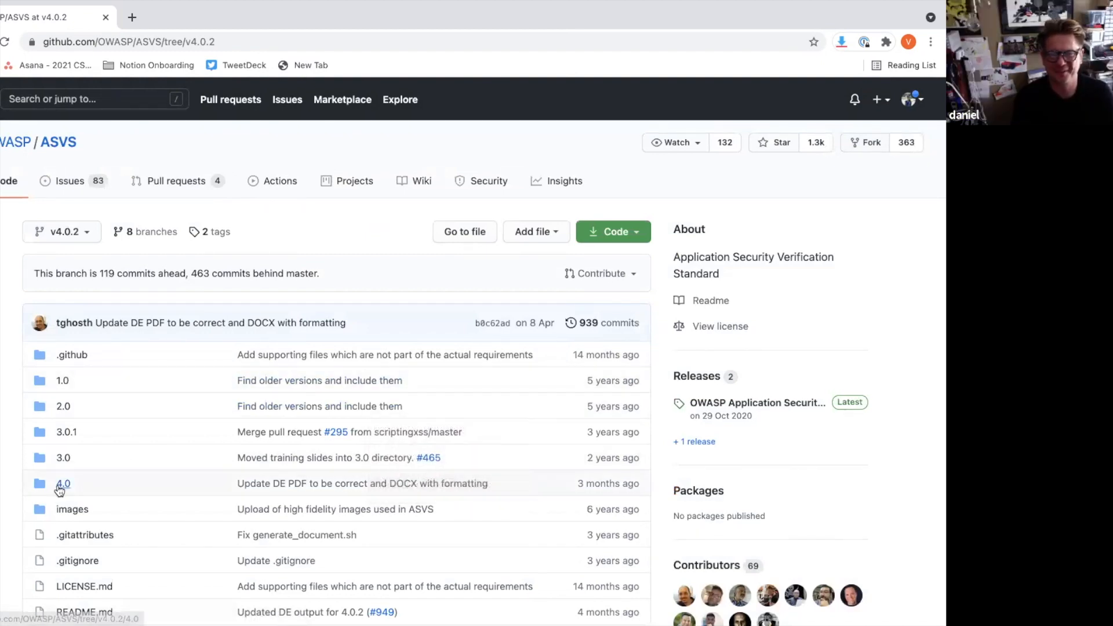
- Show the 4.0 folder contents with its language docs folders
click(63, 483)
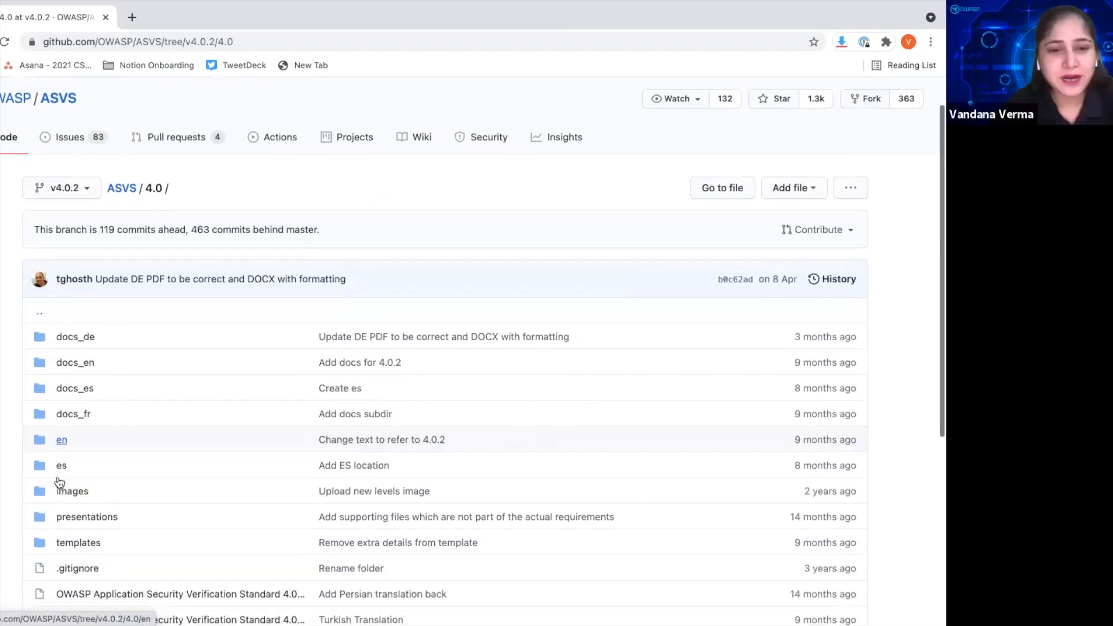
mouse_move(285, 357)
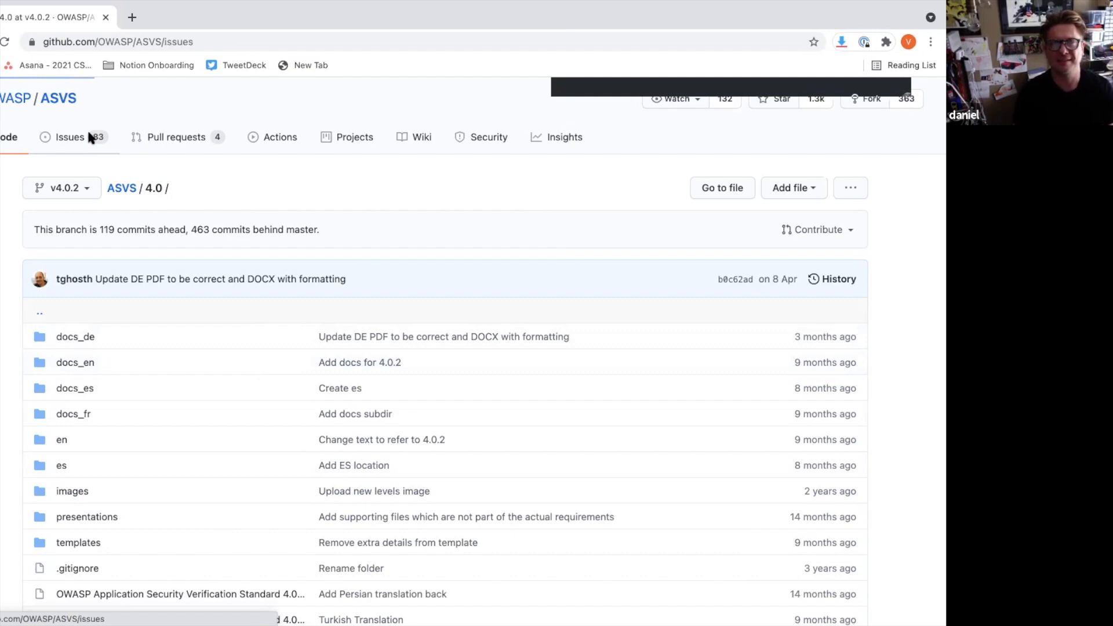
- Show the repository's Issues list (83 open, 624 closed)
click(69, 137)
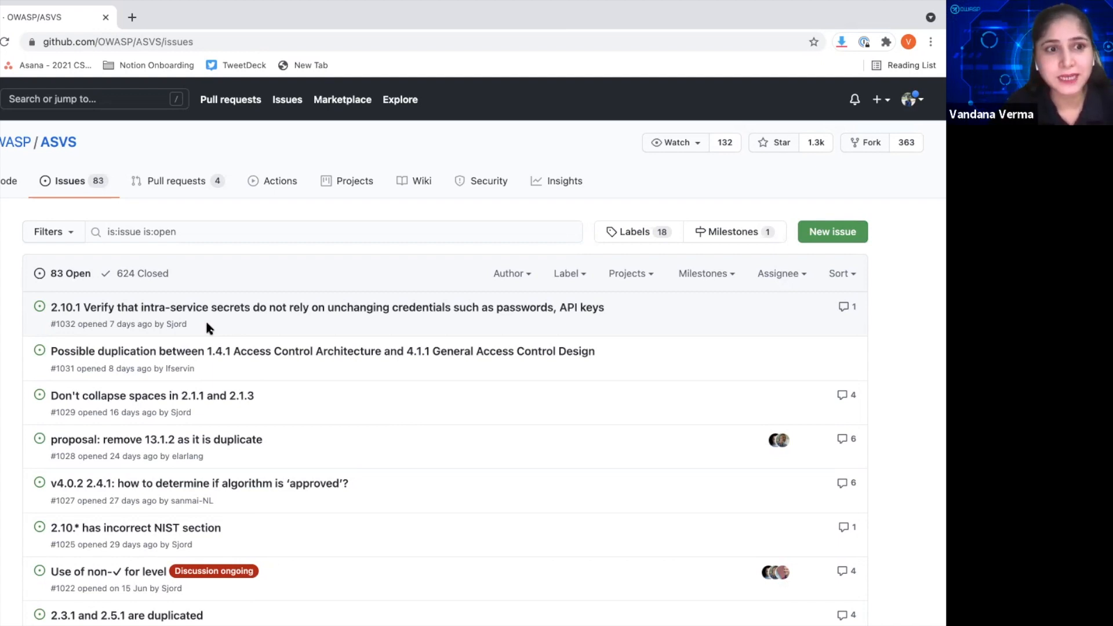
mouse_move(120, 322)
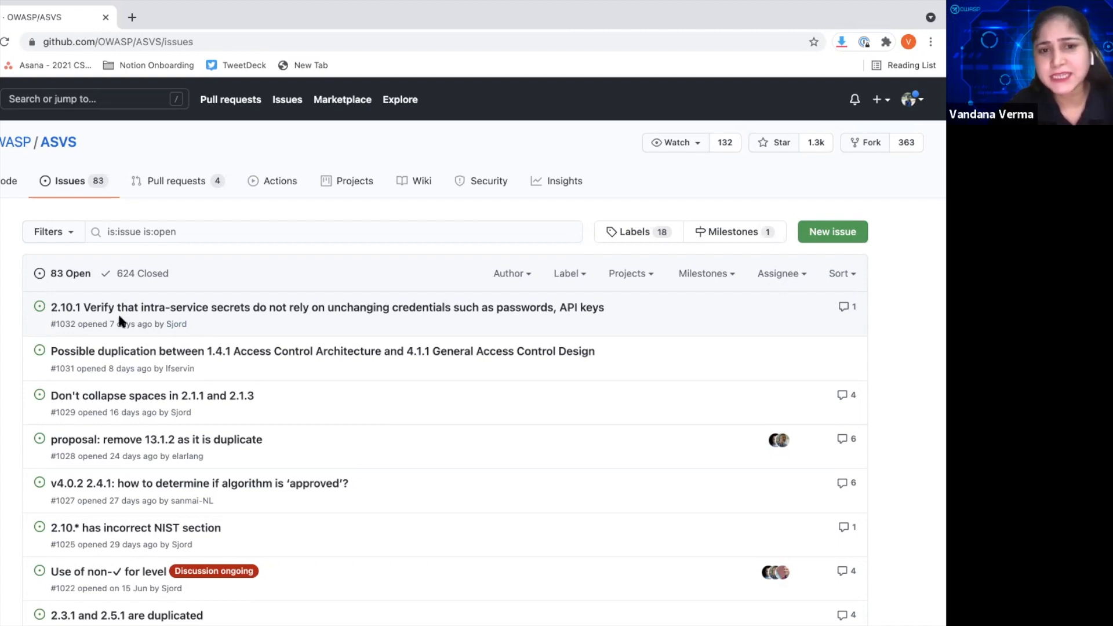
mouse_move(9, 181)
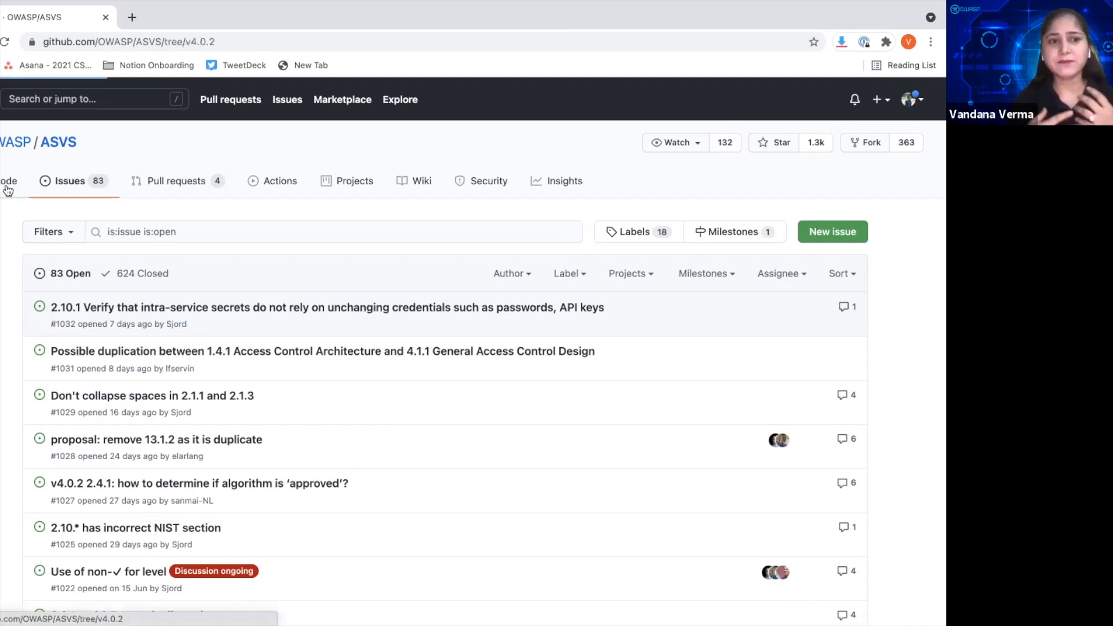
- Return to the Code view at the v4.0.2 repository root and its README
click(9, 180)
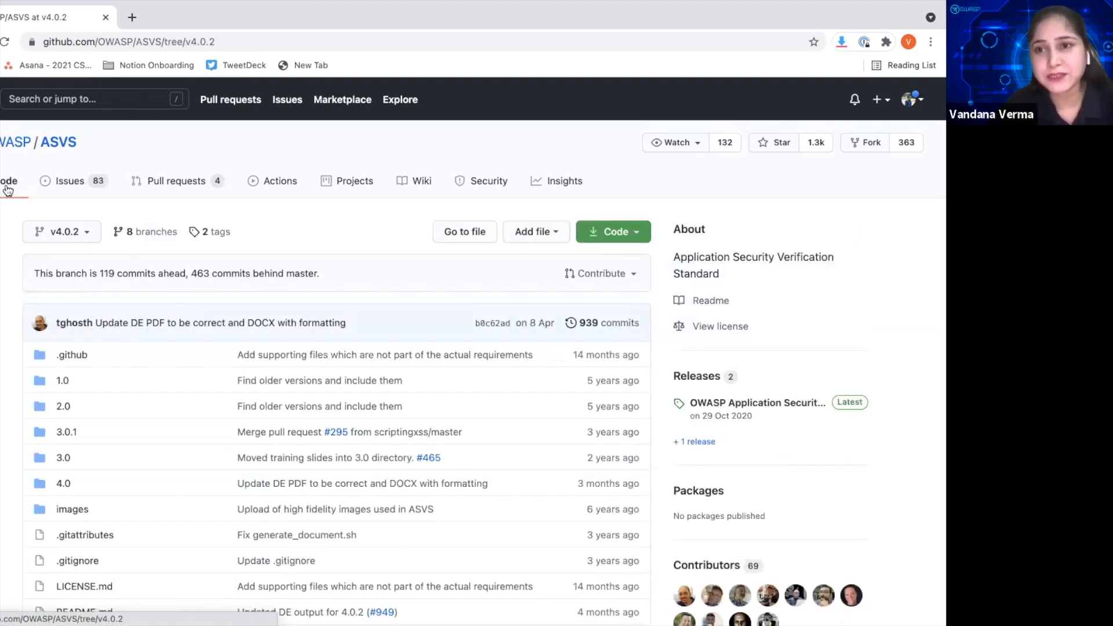
mouse_move(10, 240)
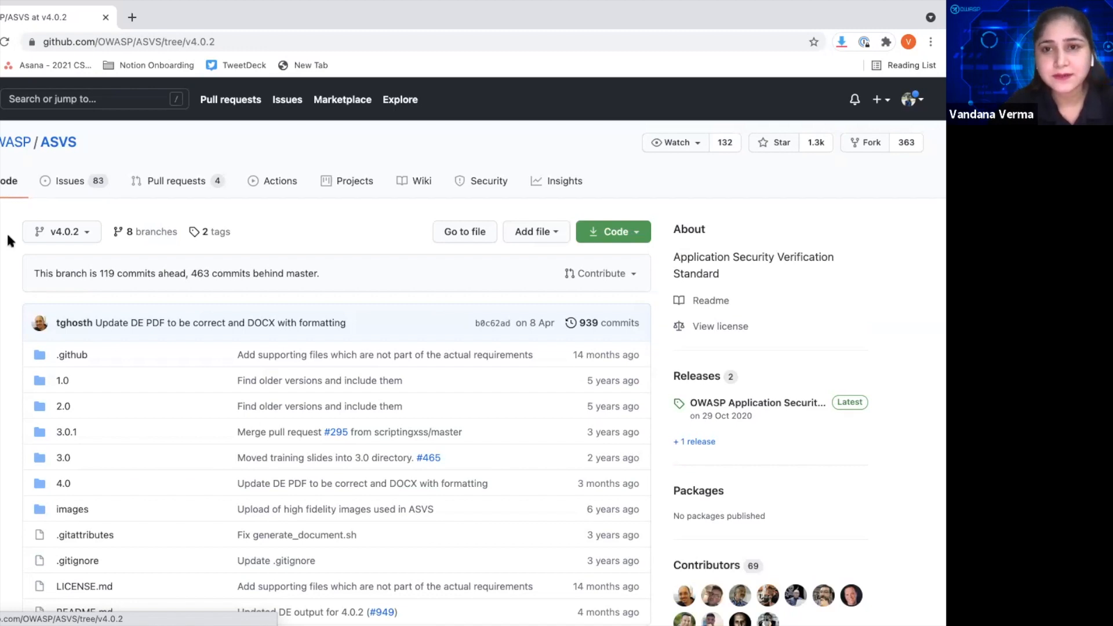
mouse_move(87, 270)
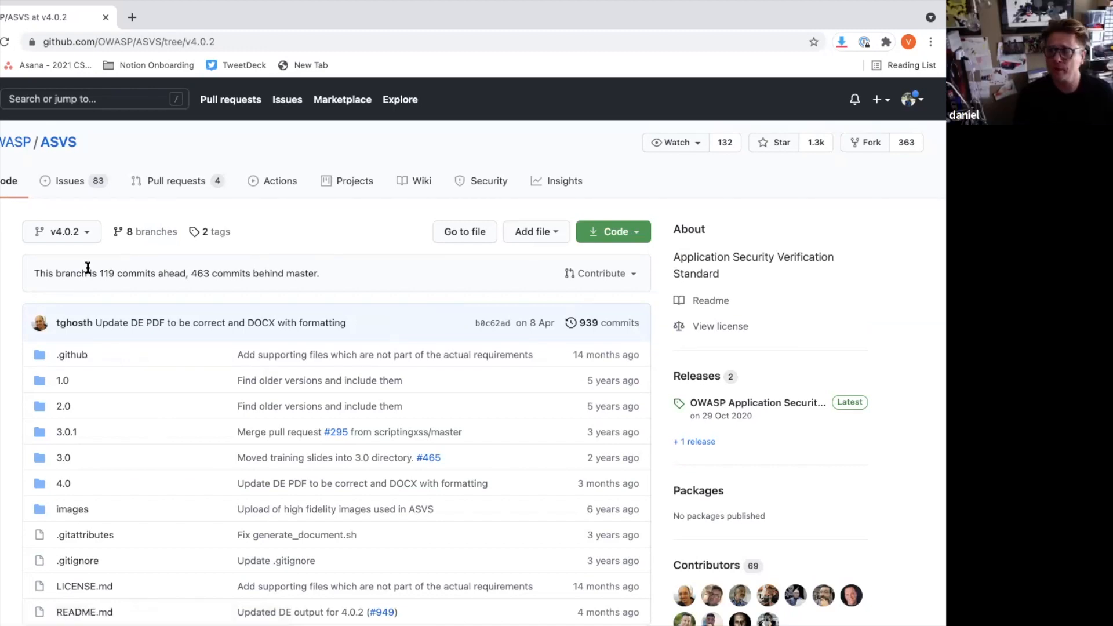
mouse_move(99, 273)
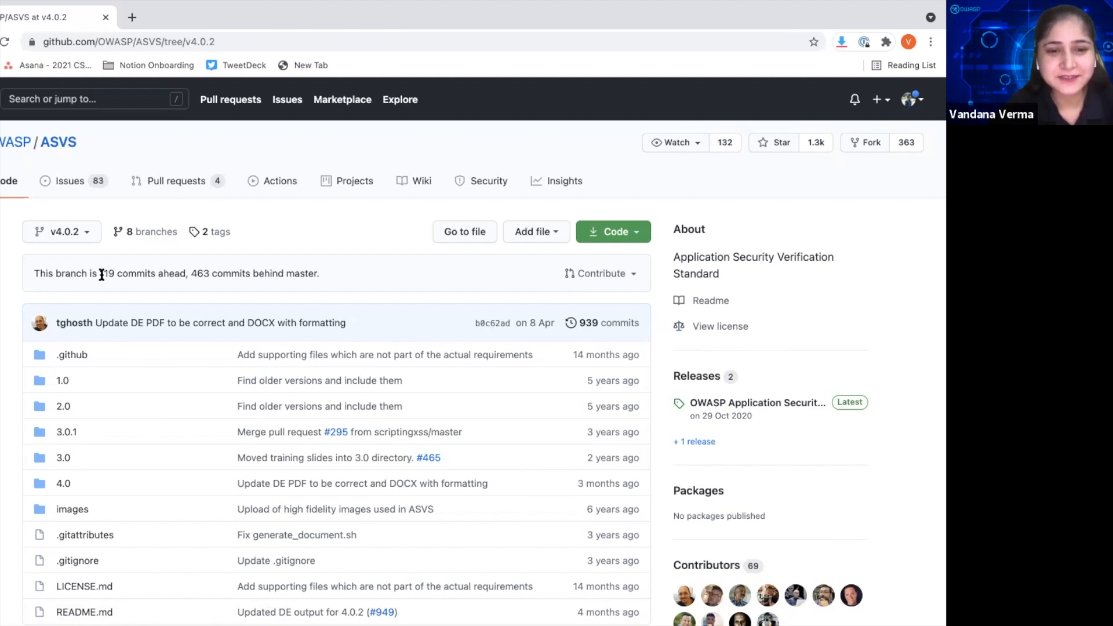
mouse_move(92, 288)
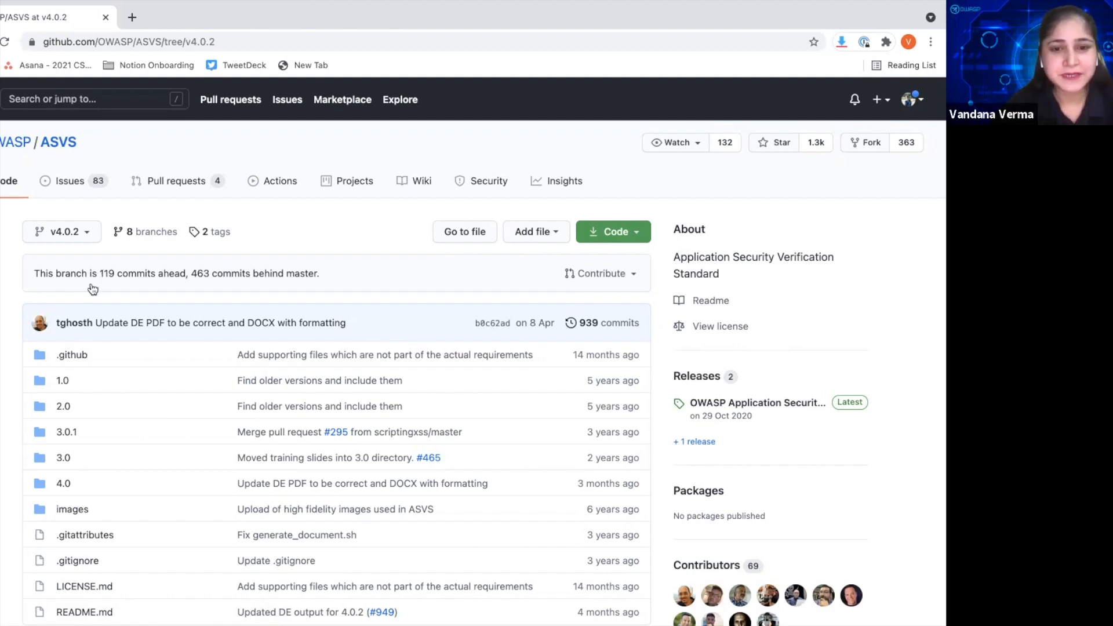
scroll(down, 3)
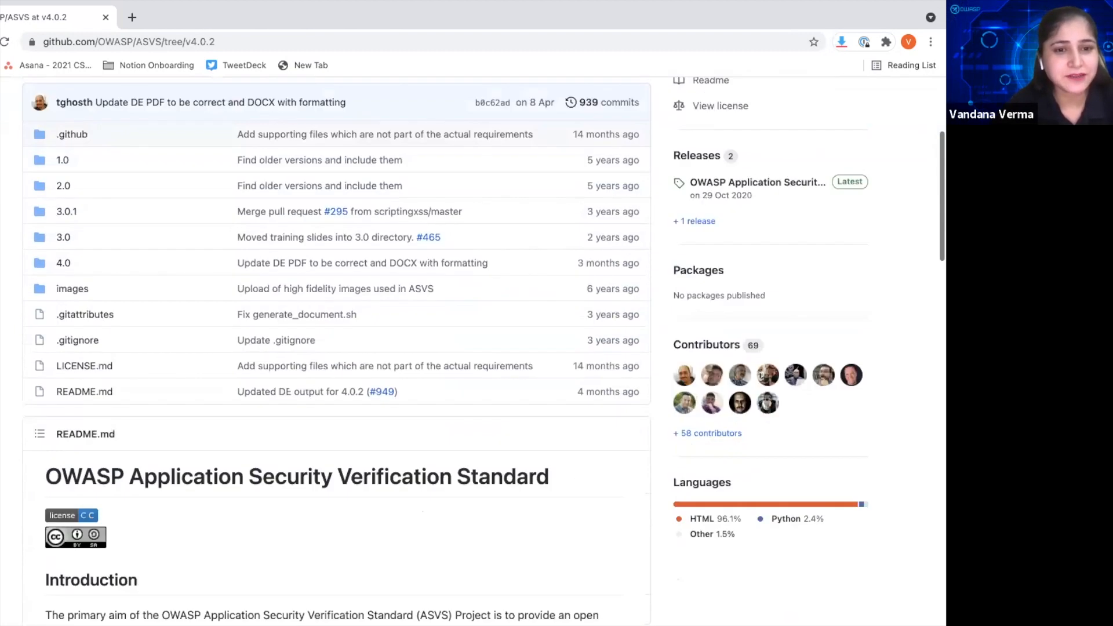
- Download 'OWASP Application Security Verification Standard 4.0.2 English (Word)' from the README links
scroll(down, 3)
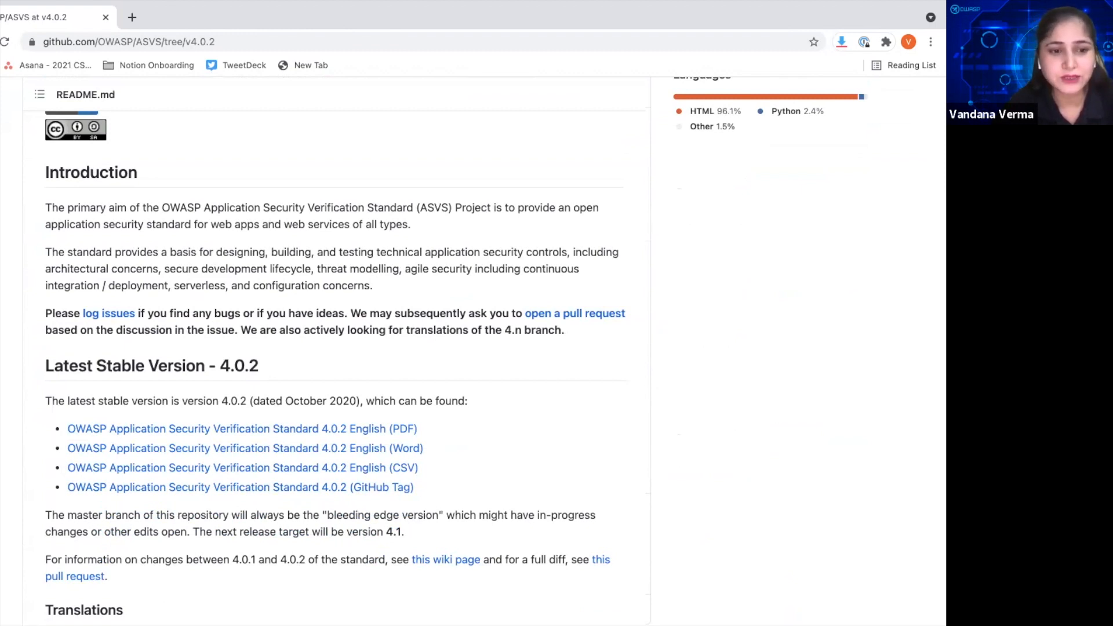
mouse_move(216, 475)
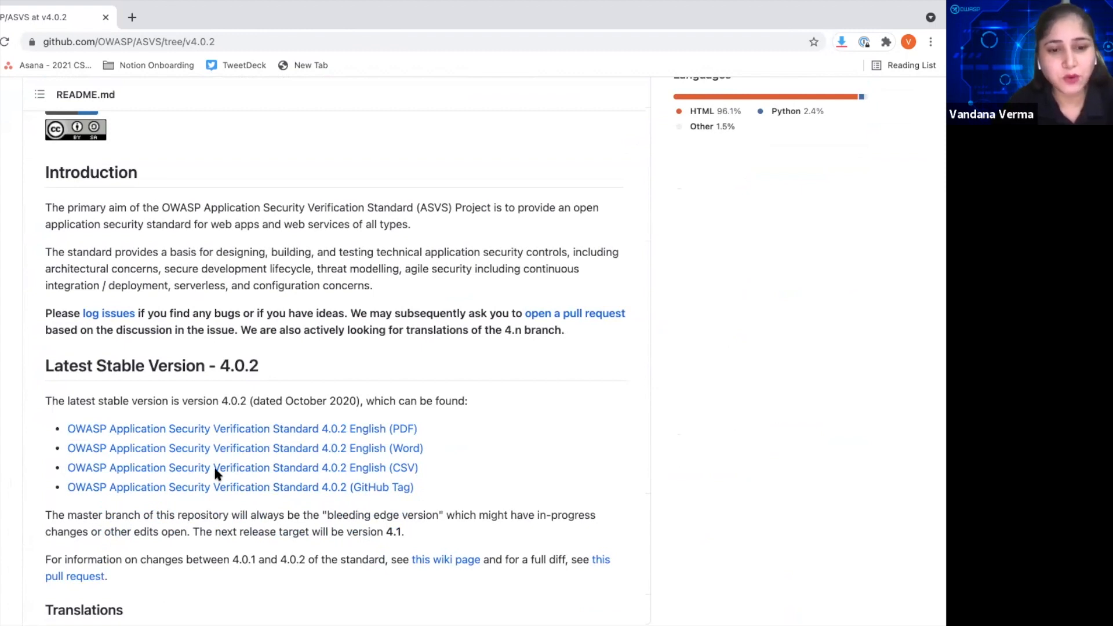
mouse_move(268, 469)
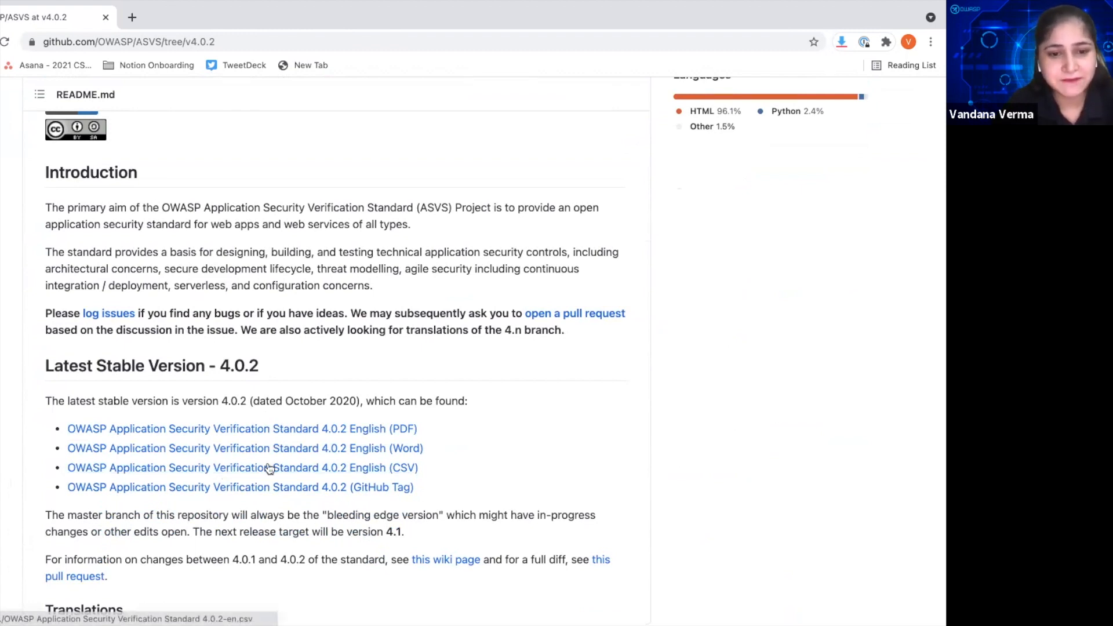
click(242, 467)
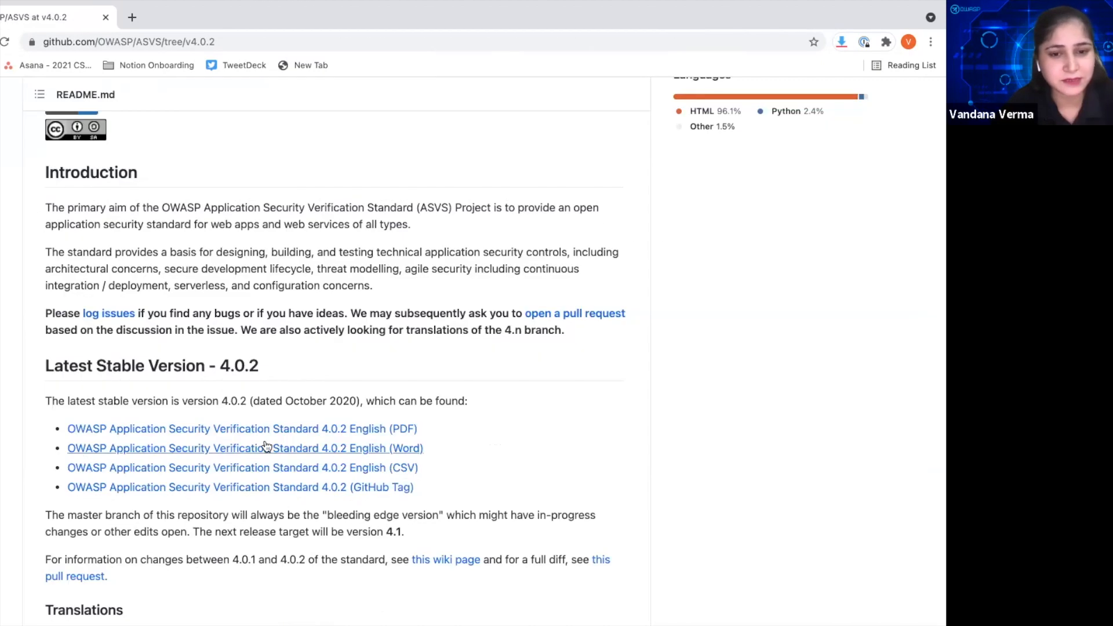
mouse_move(244, 448)
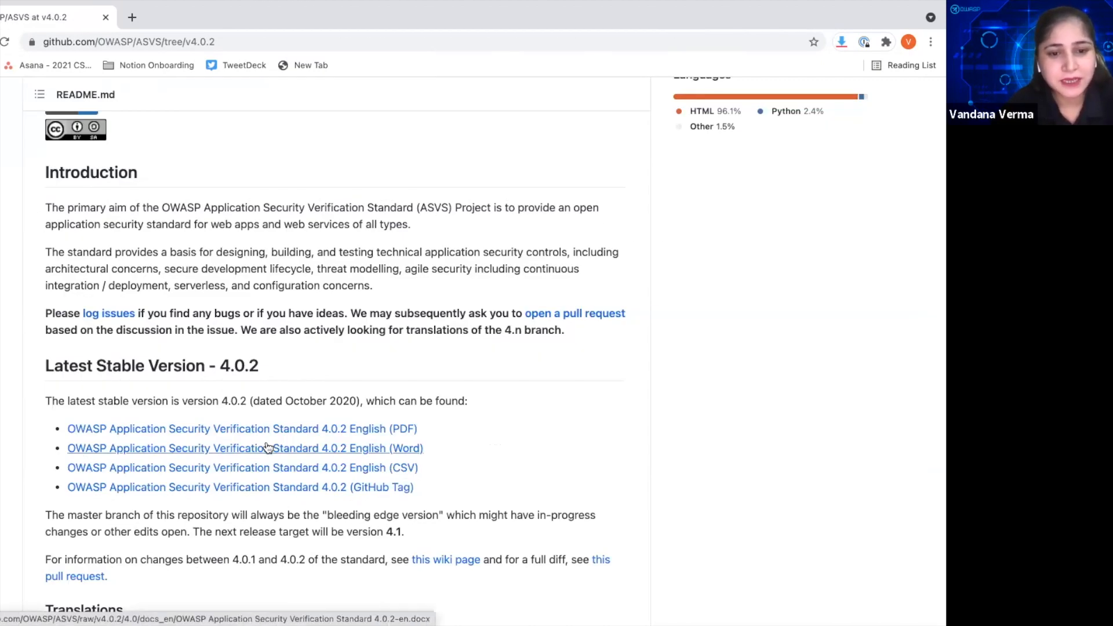
click(244, 448)
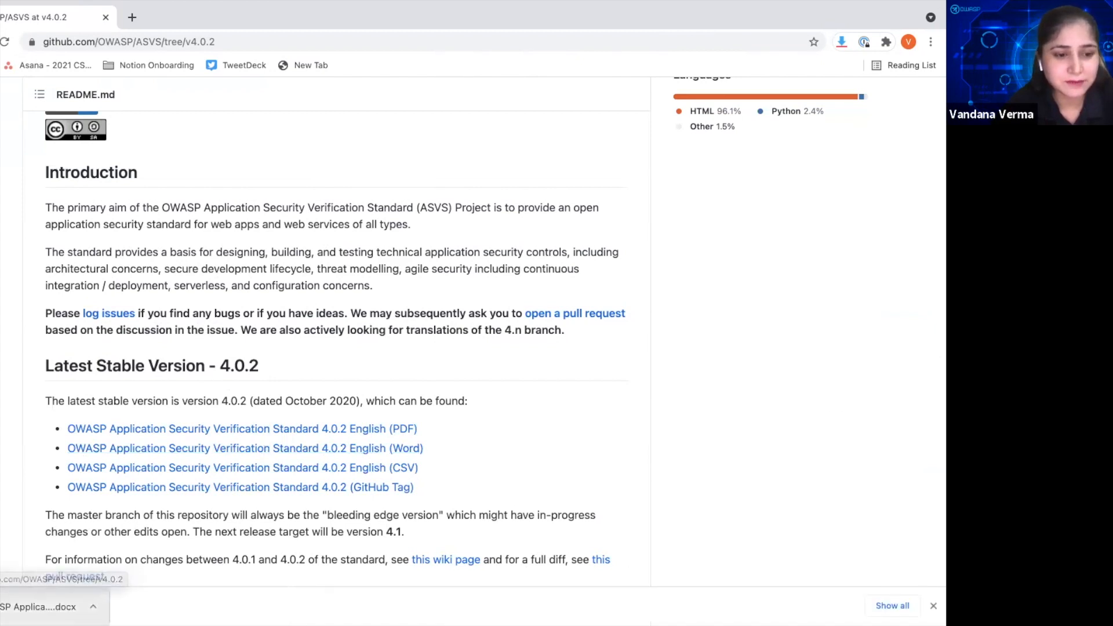